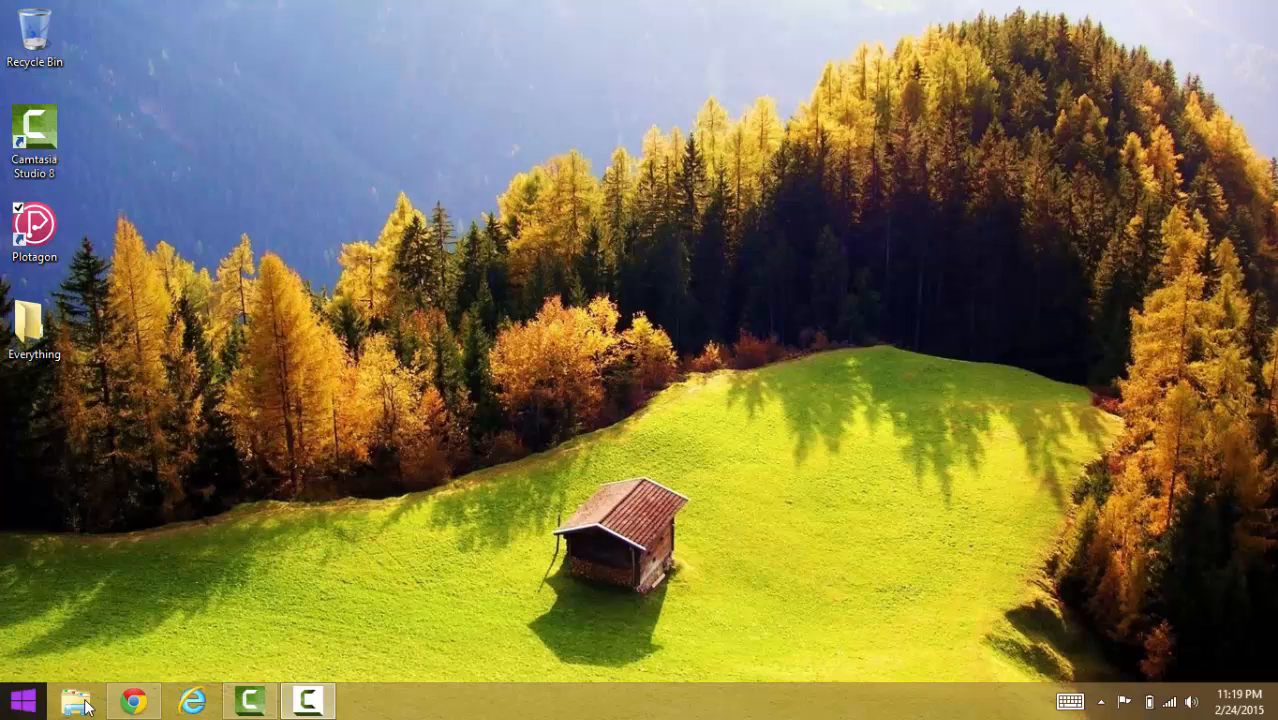
# Return the browser to the Plotagon home page and hide it to reveal the desktop
pyautogui.click(132, 700)
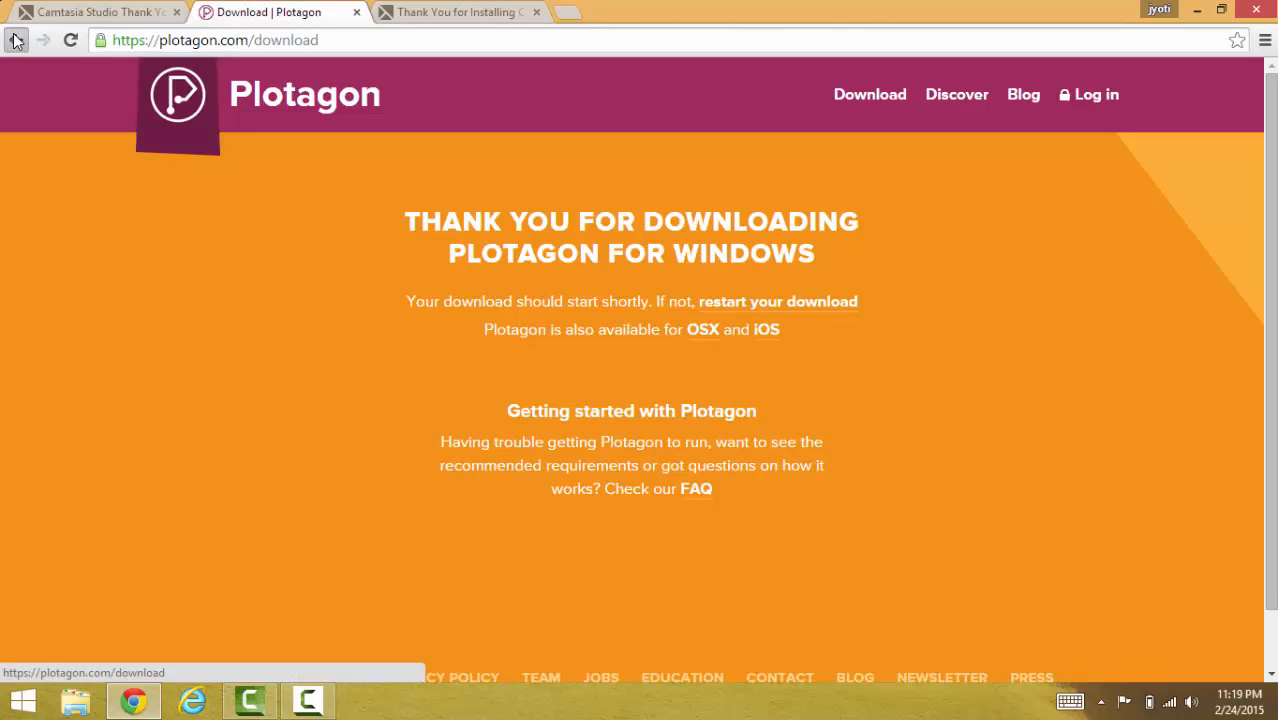
pyautogui.click(16, 40)
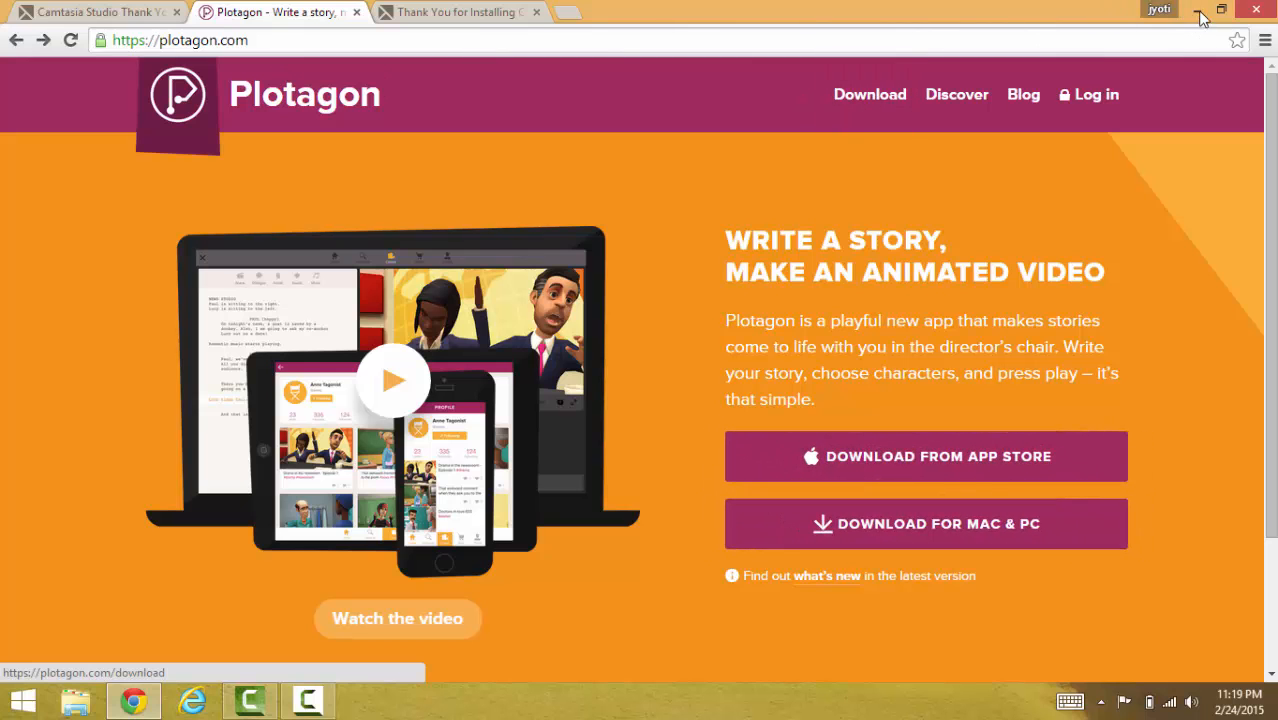
pyautogui.click(1220, 8)
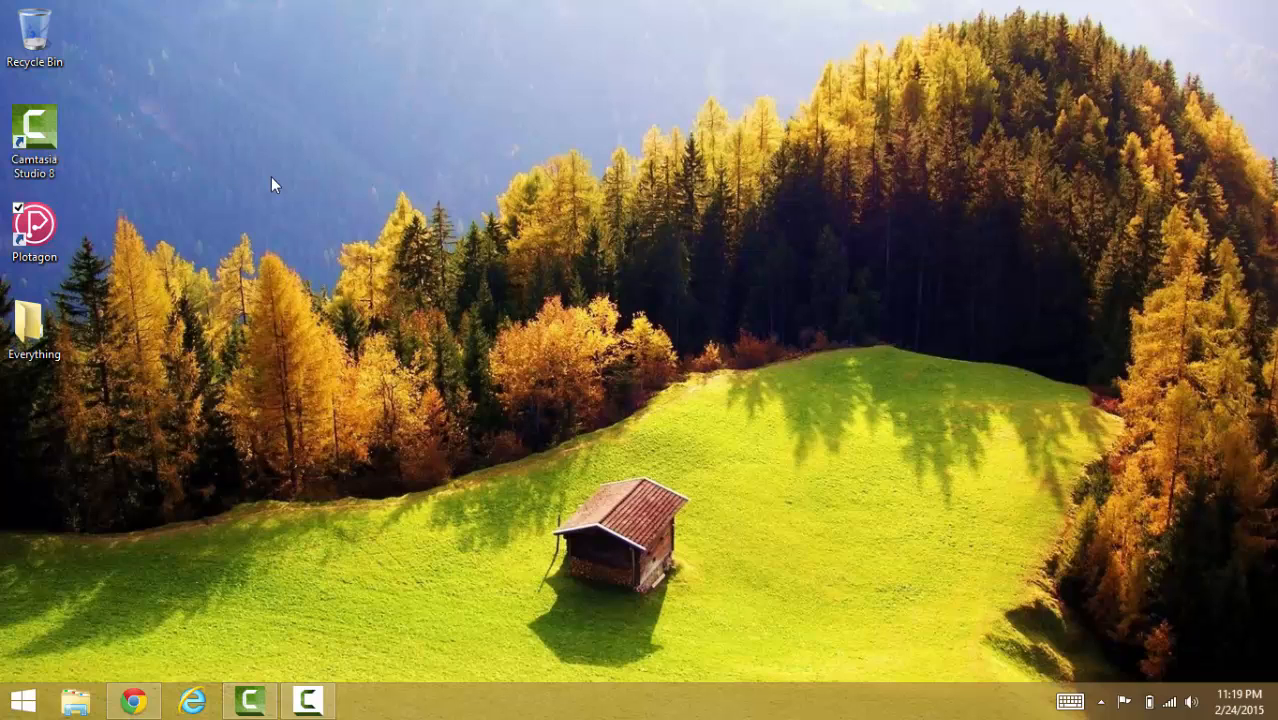
# Launch Plotagon from the desktop shortcut and continue as a new user
pyautogui.click(36, 230)
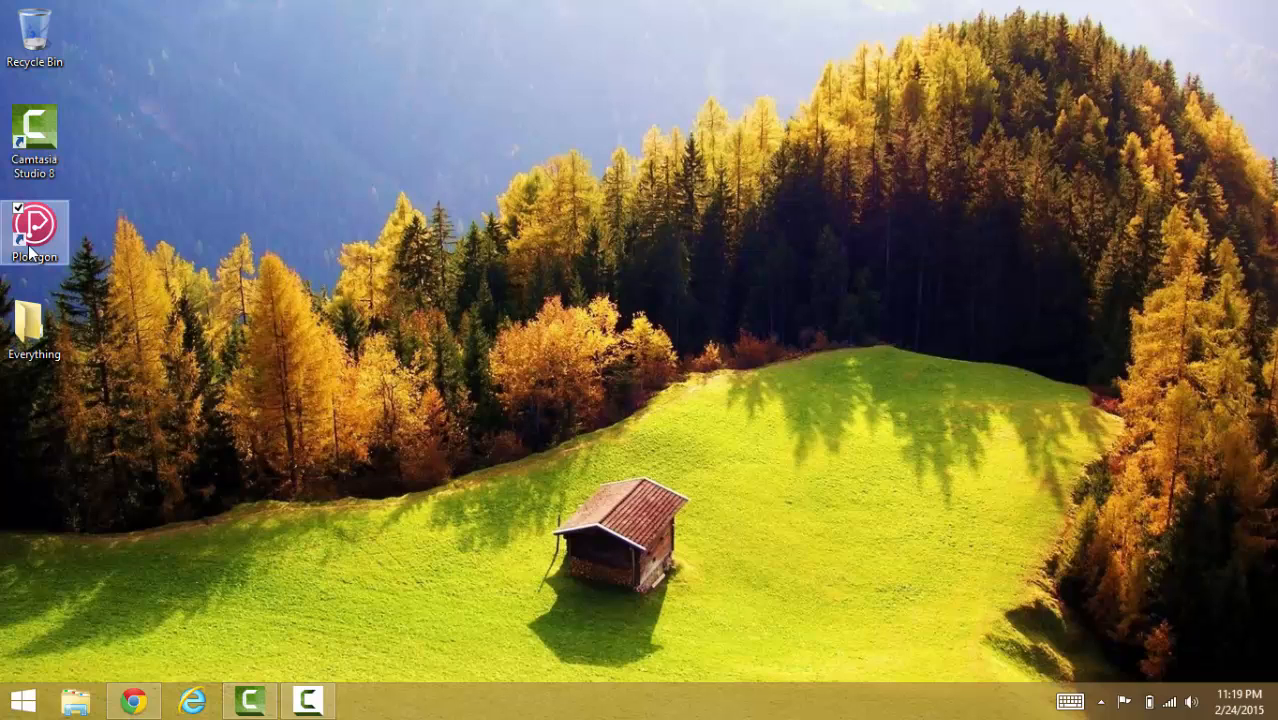
pyautogui.doubleClick(34, 224)
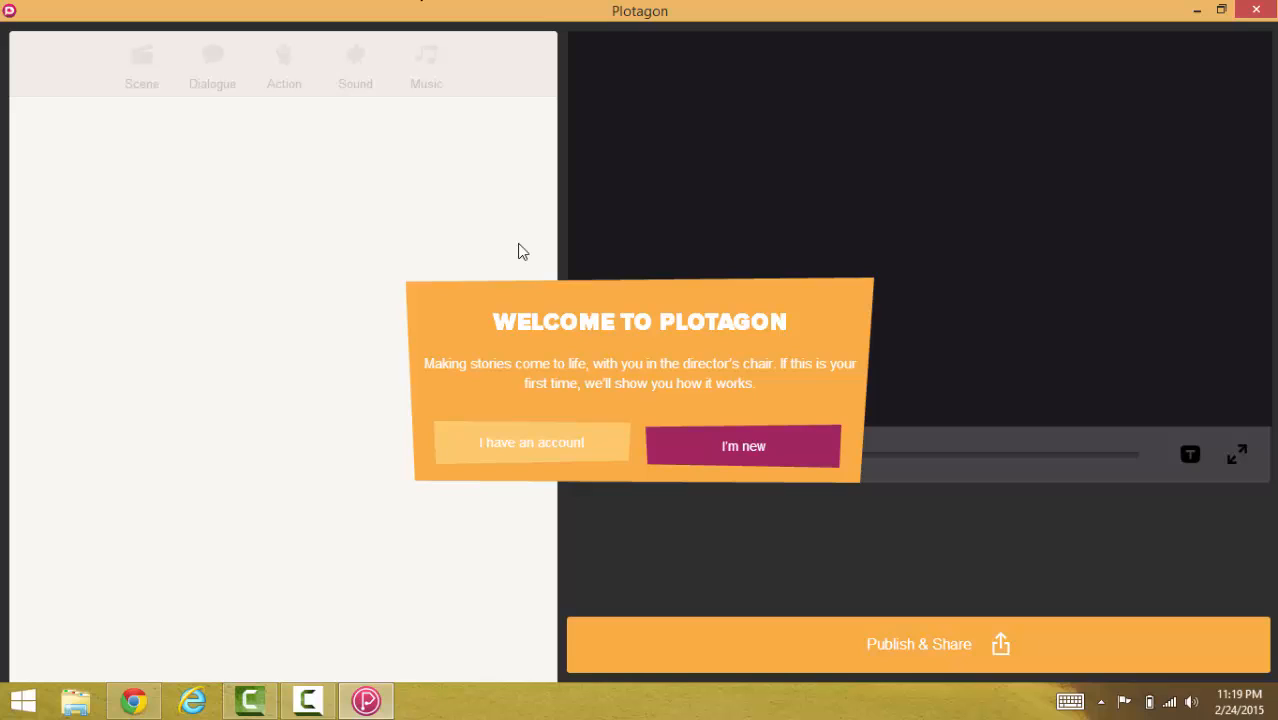
pyautogui.moveTo(696, 410)
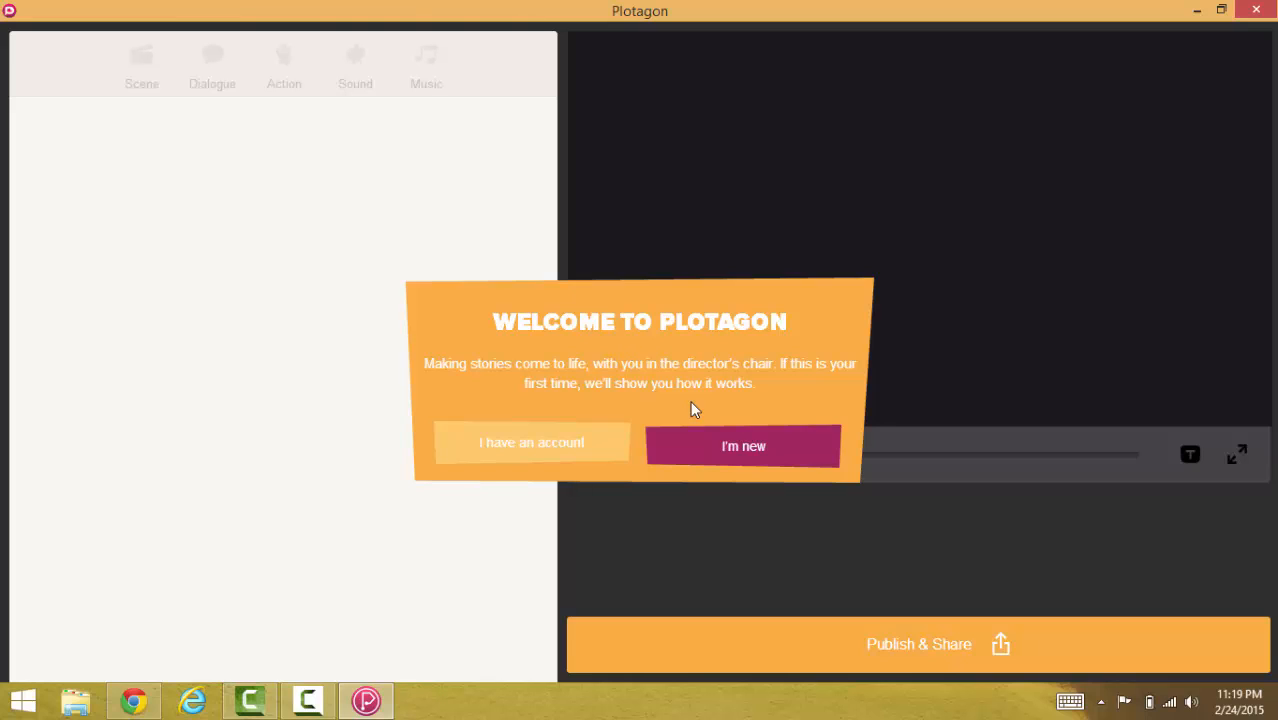
pyautogui.click(742, 446)
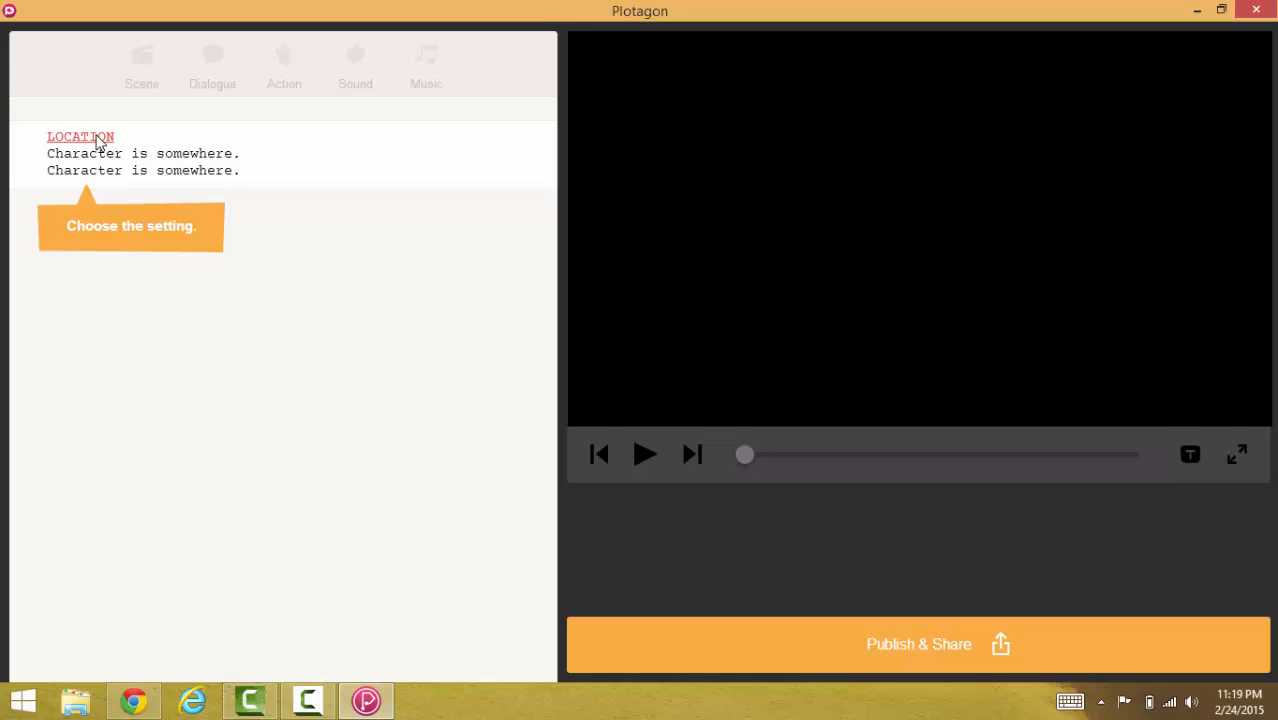
# Choose Classroom as the scene's location
pyautogui.click(80, 136)
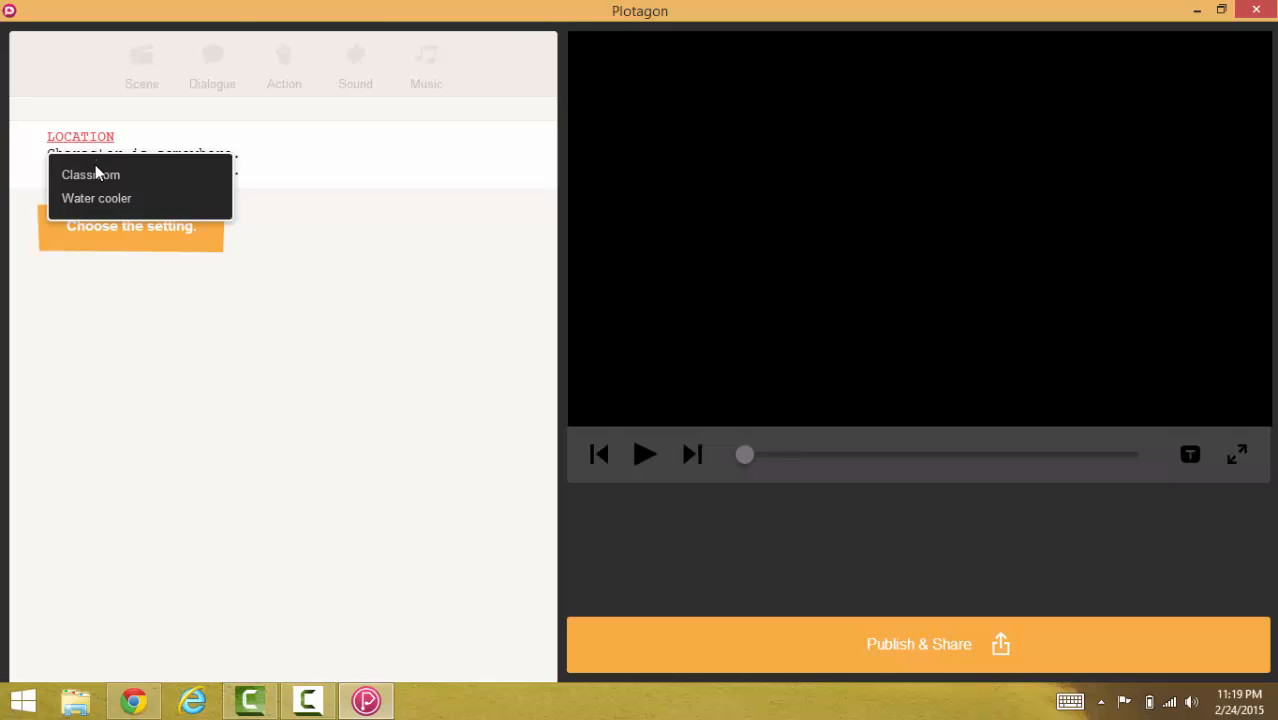
pyautogui.moveTo(96, 198)
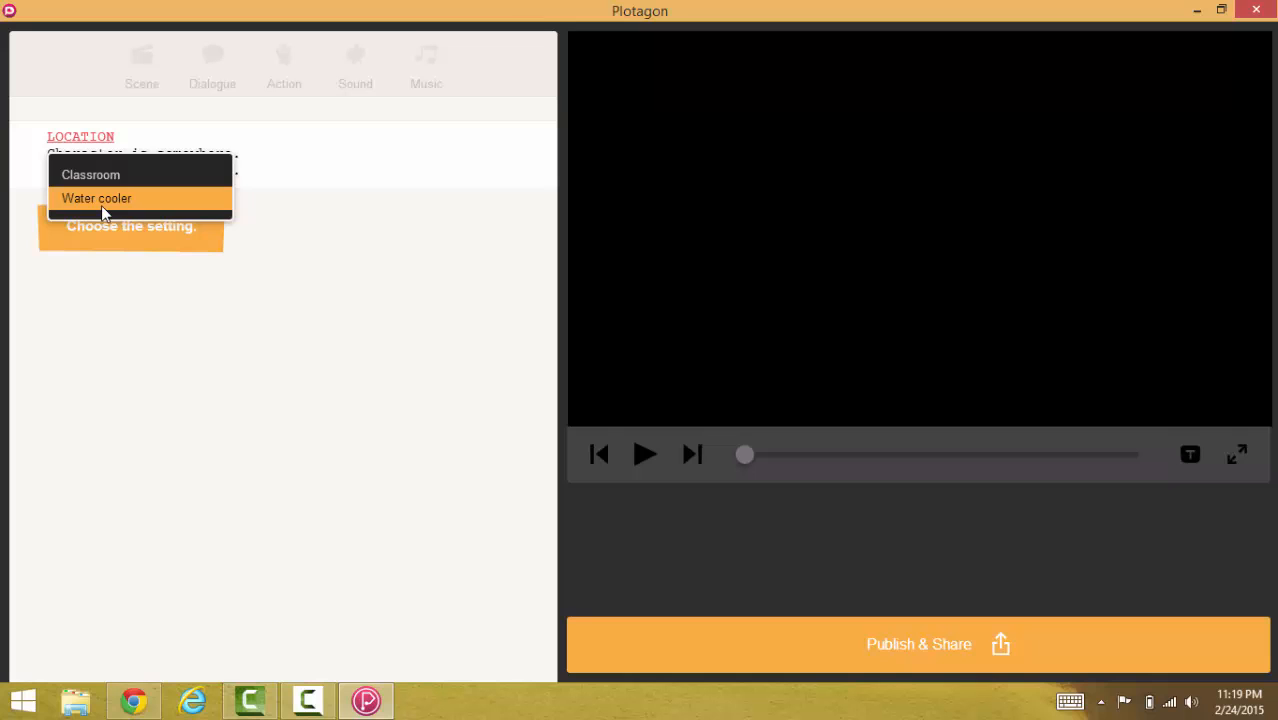
pyautogui.moveTo(90, 174)
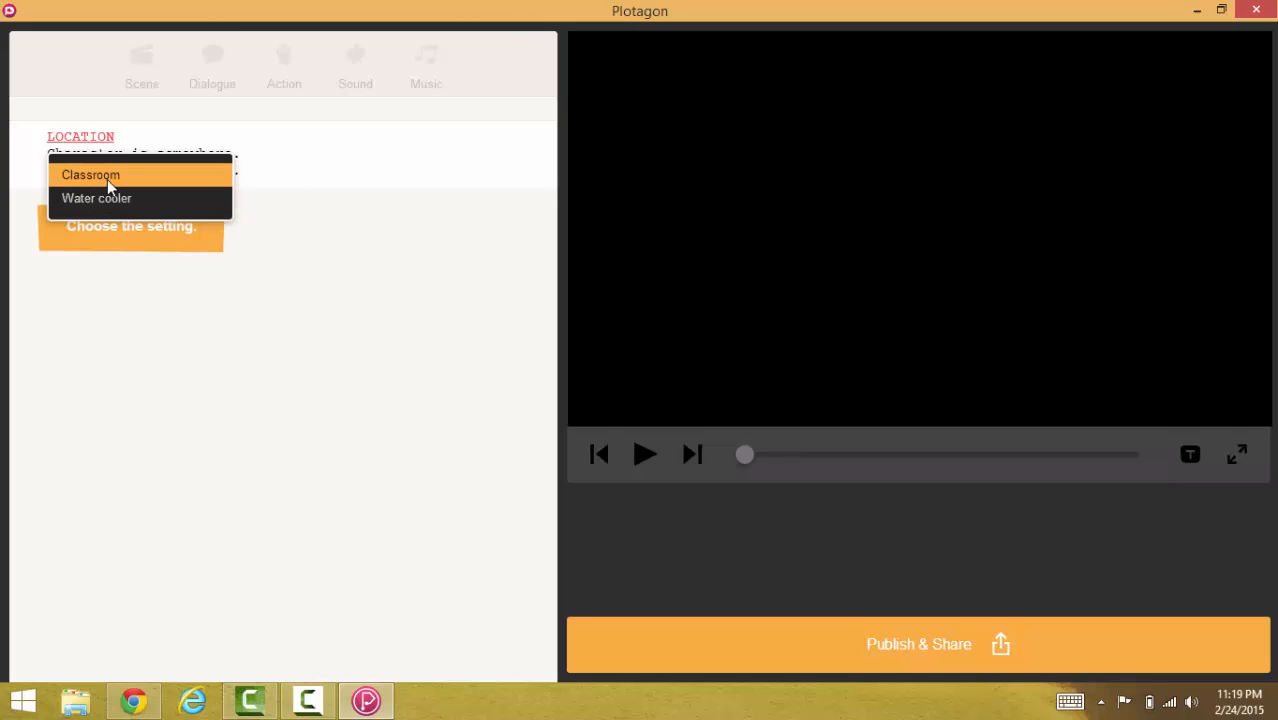
pyautogui.click(90, 174)
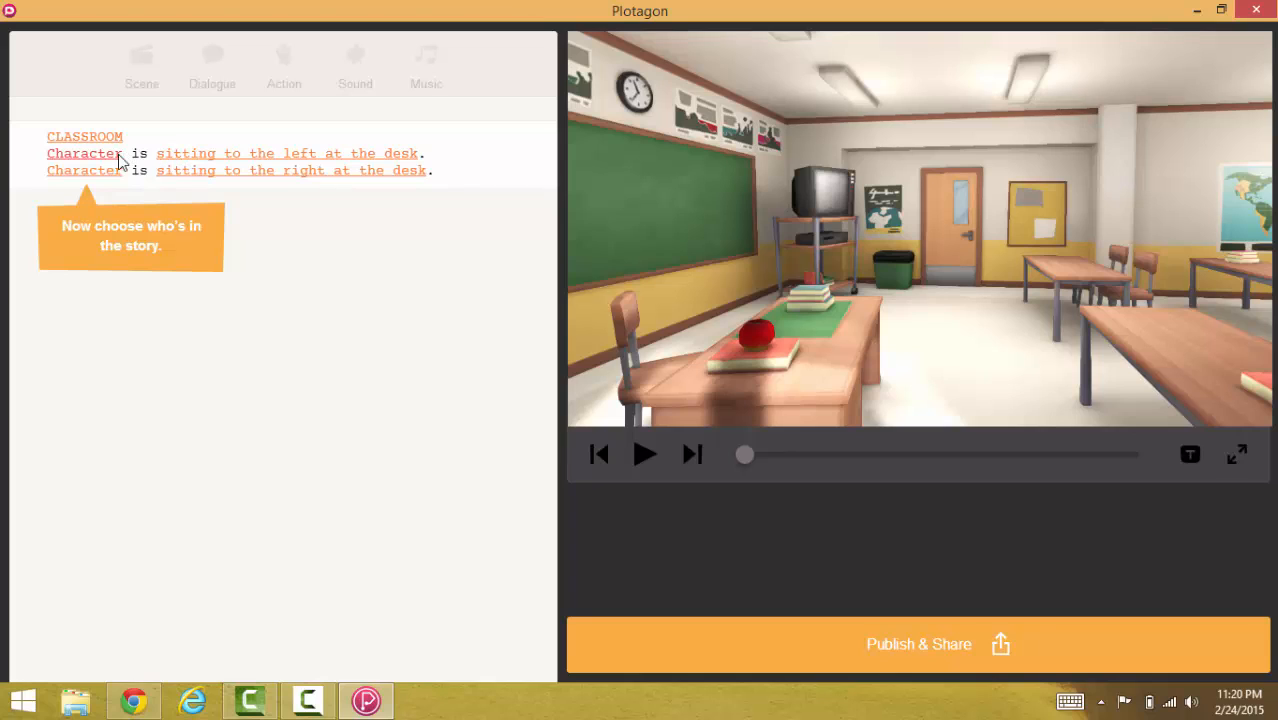
# Cast Samir as the first character, standing at the door
pyautogui.click(84, 152)
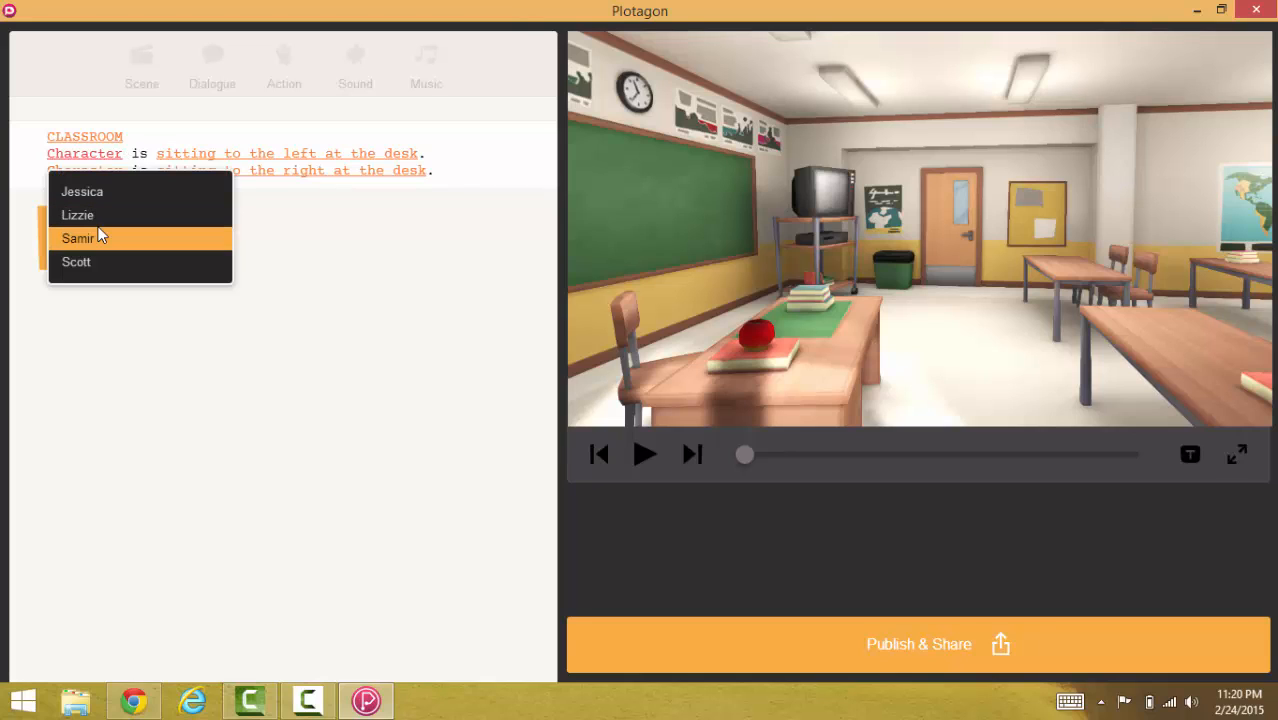
pyautogui.click(78, 236)
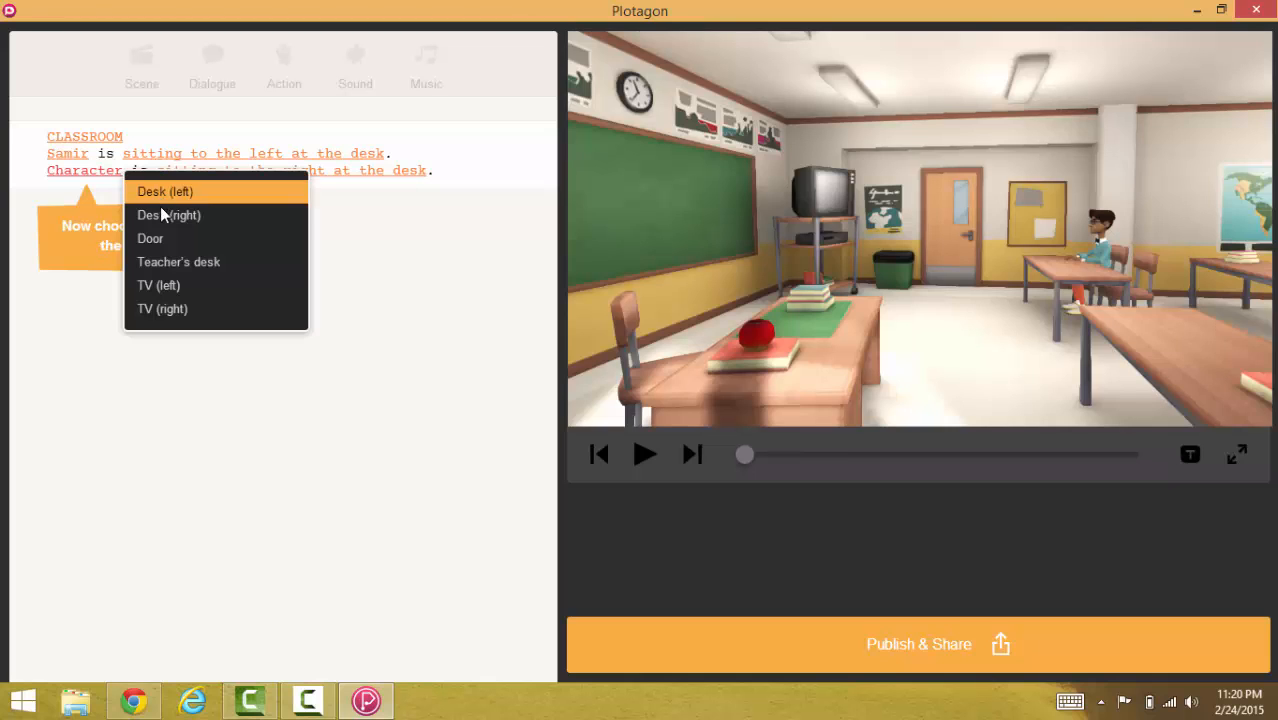
pyautogui.moveTo(150, 238)
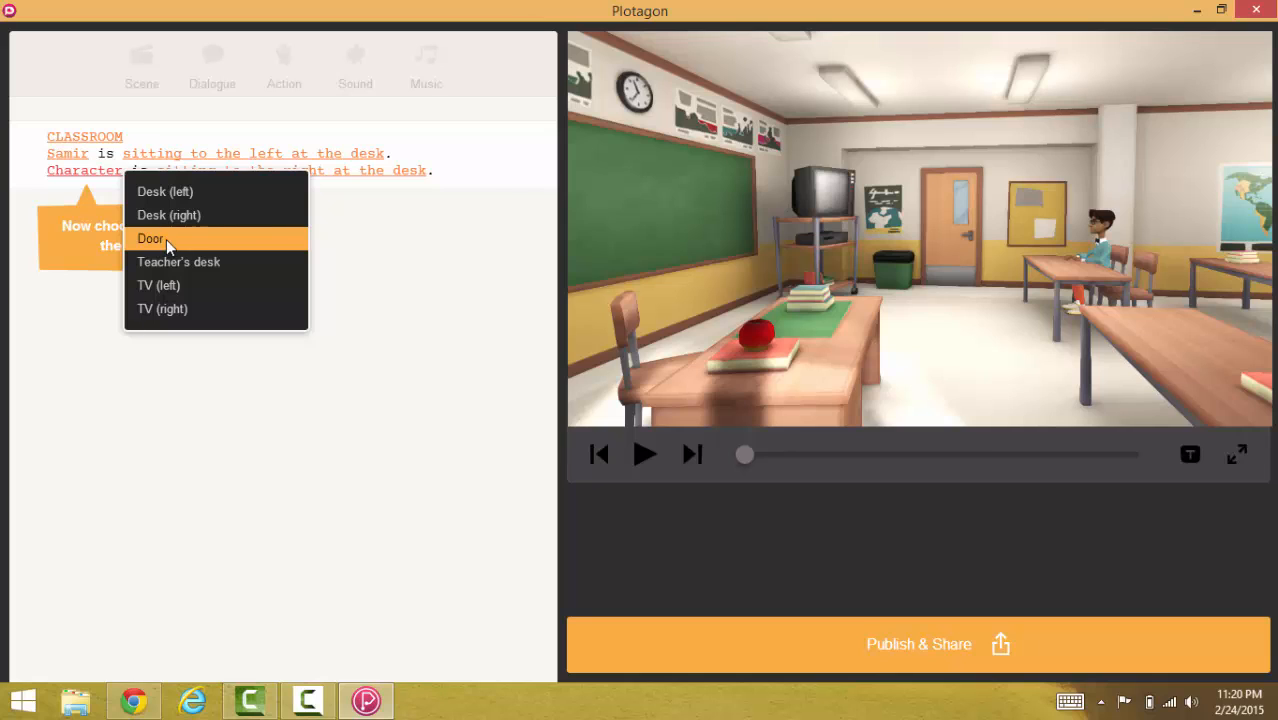
pyautogui.click(150, 238)
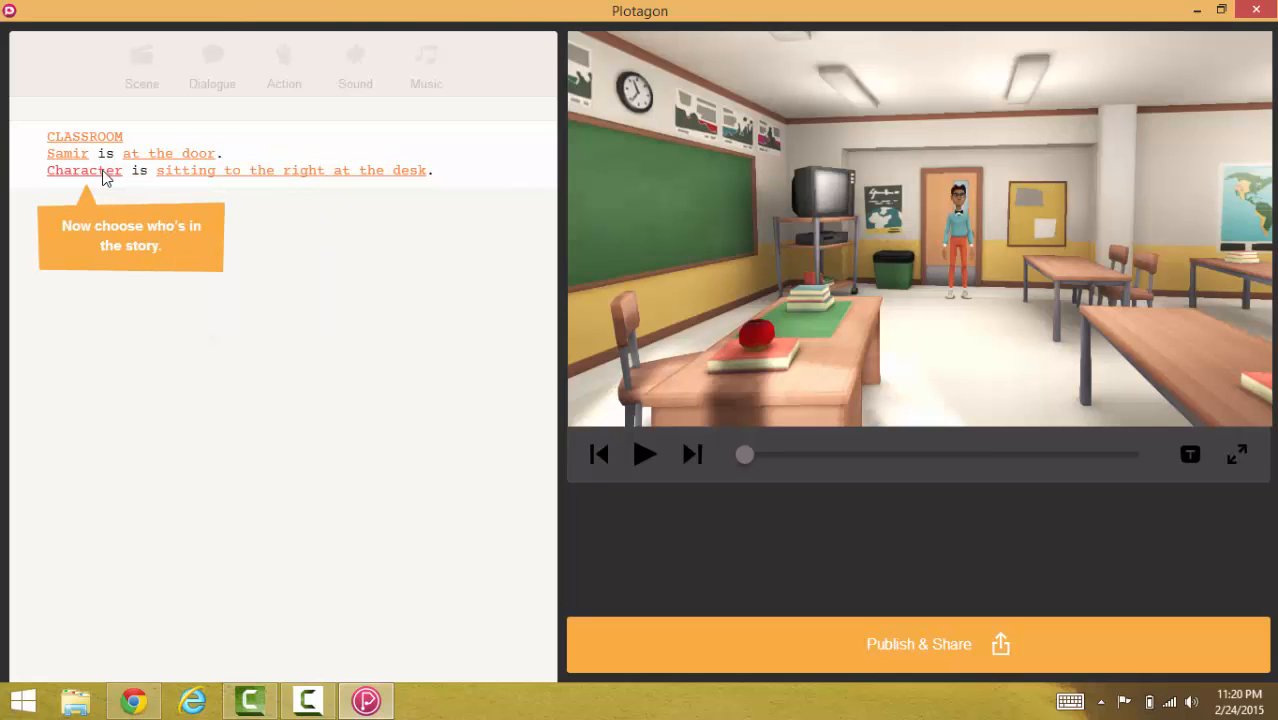
# Cast Scott as the second character, standing left of the TV
pyautogui.click(84, 170)
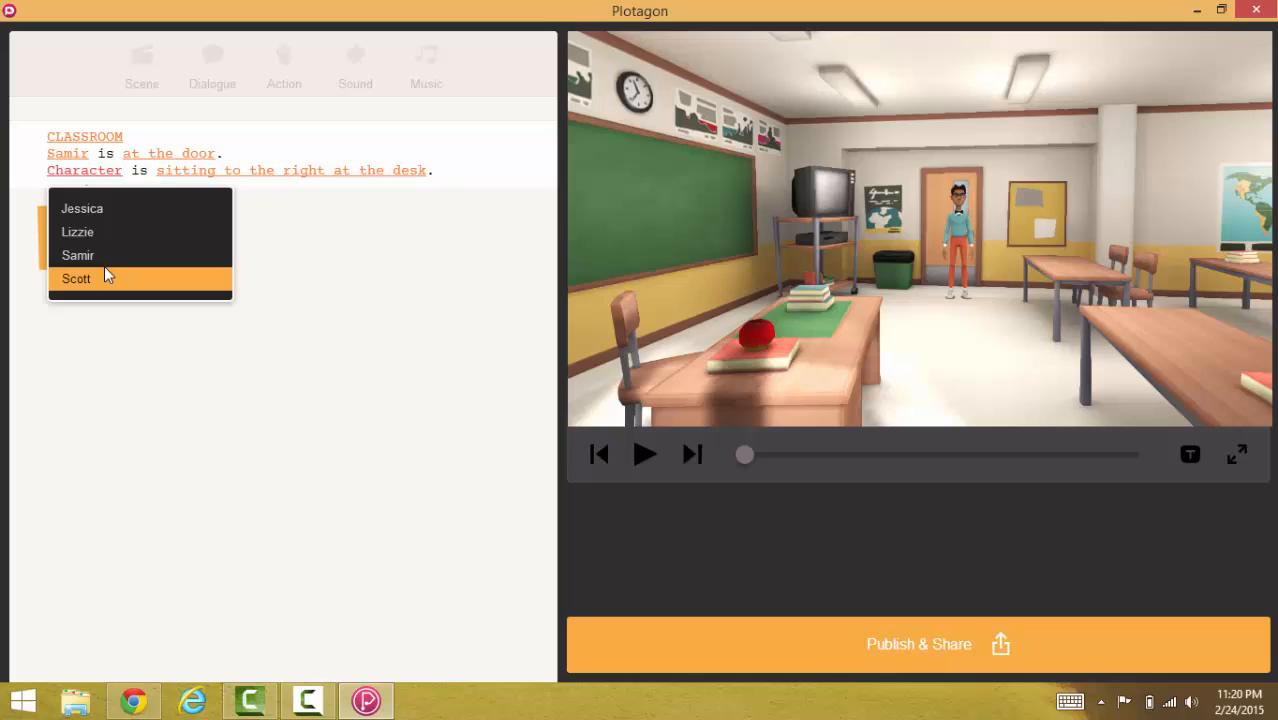
pyautogui.click(76, 278)
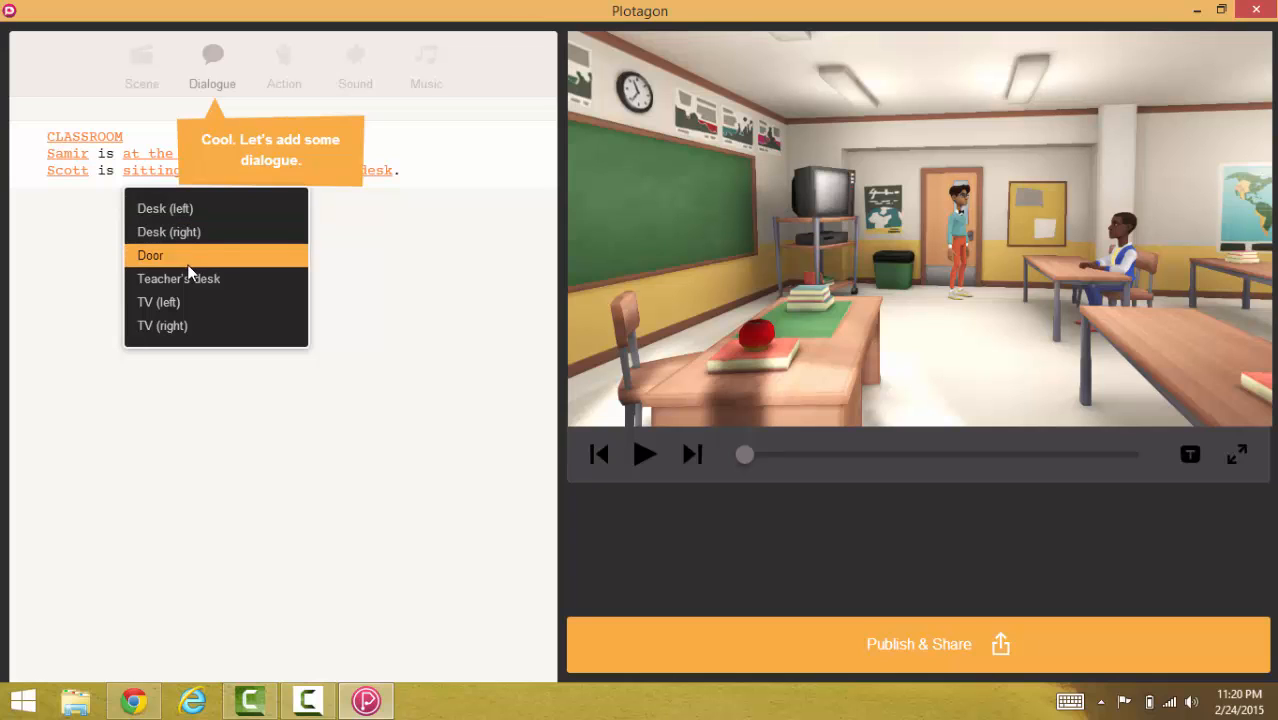
pyautogui.moveTo(190, 302)
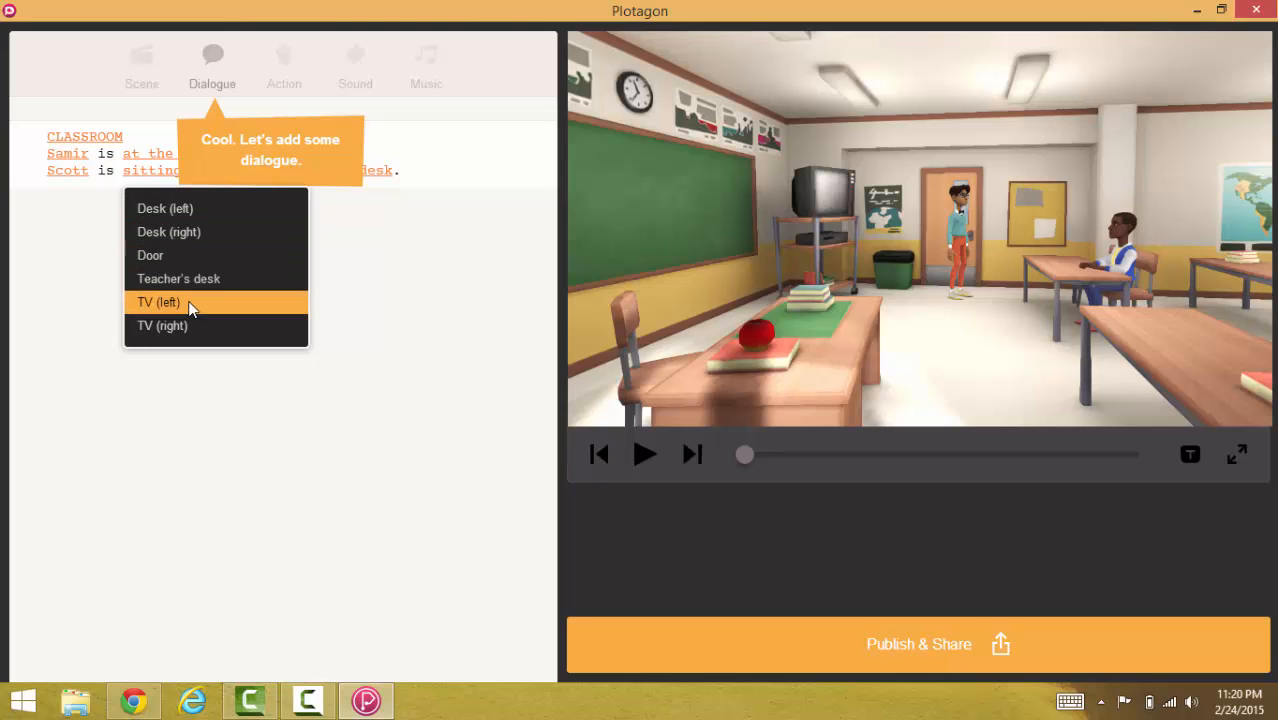
pyautogui.click(156, 302)
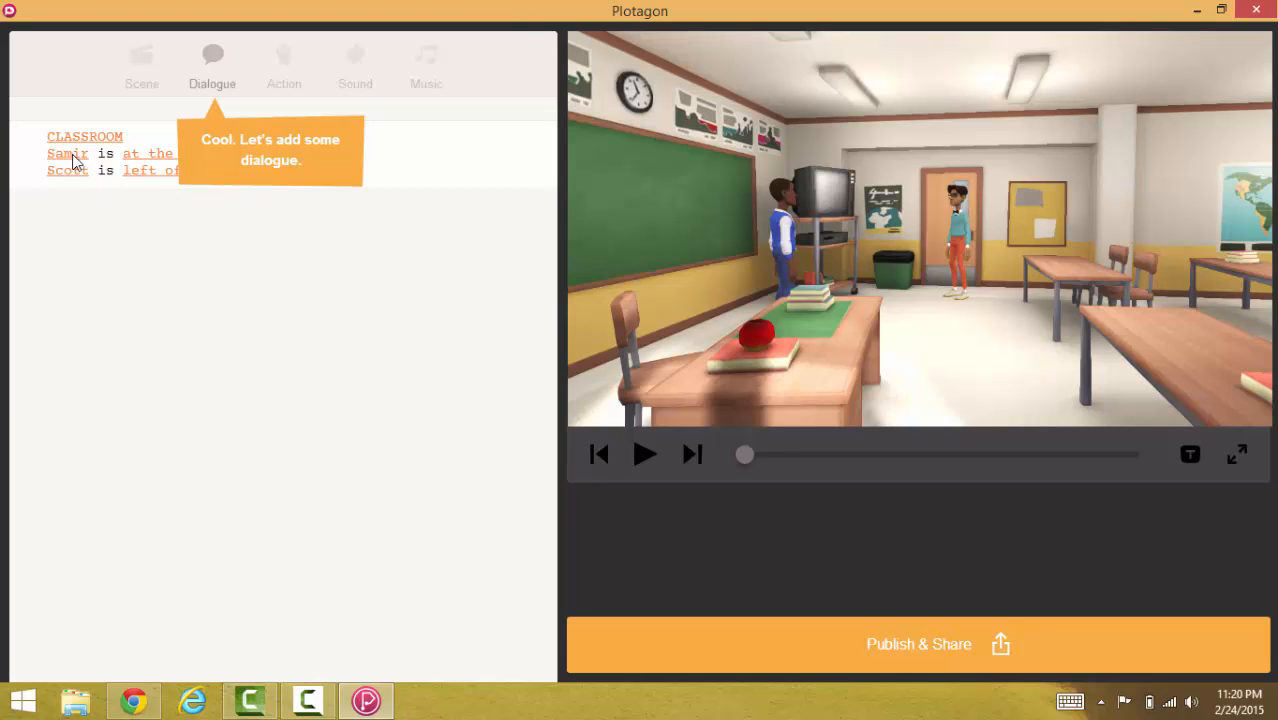
# Review the first character's choices and Scott's position without changing them
pyautogui.click(68, 152)
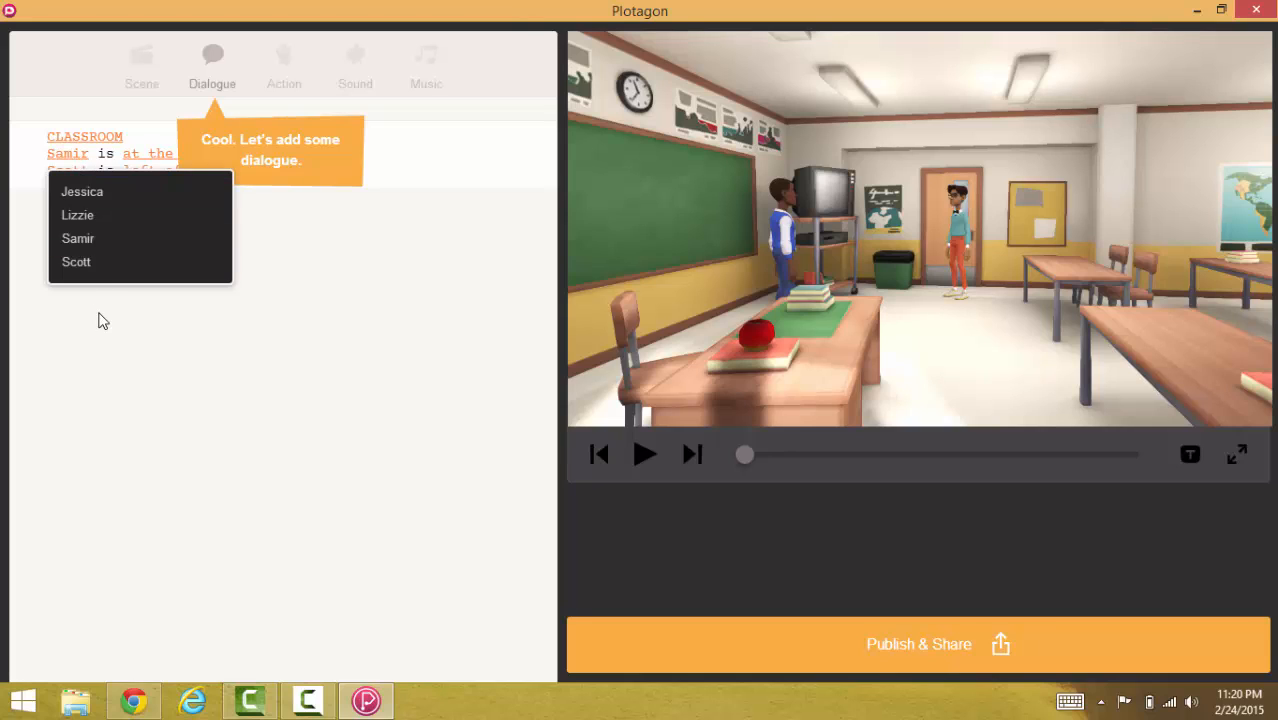
pyautogui.click(76, 260)
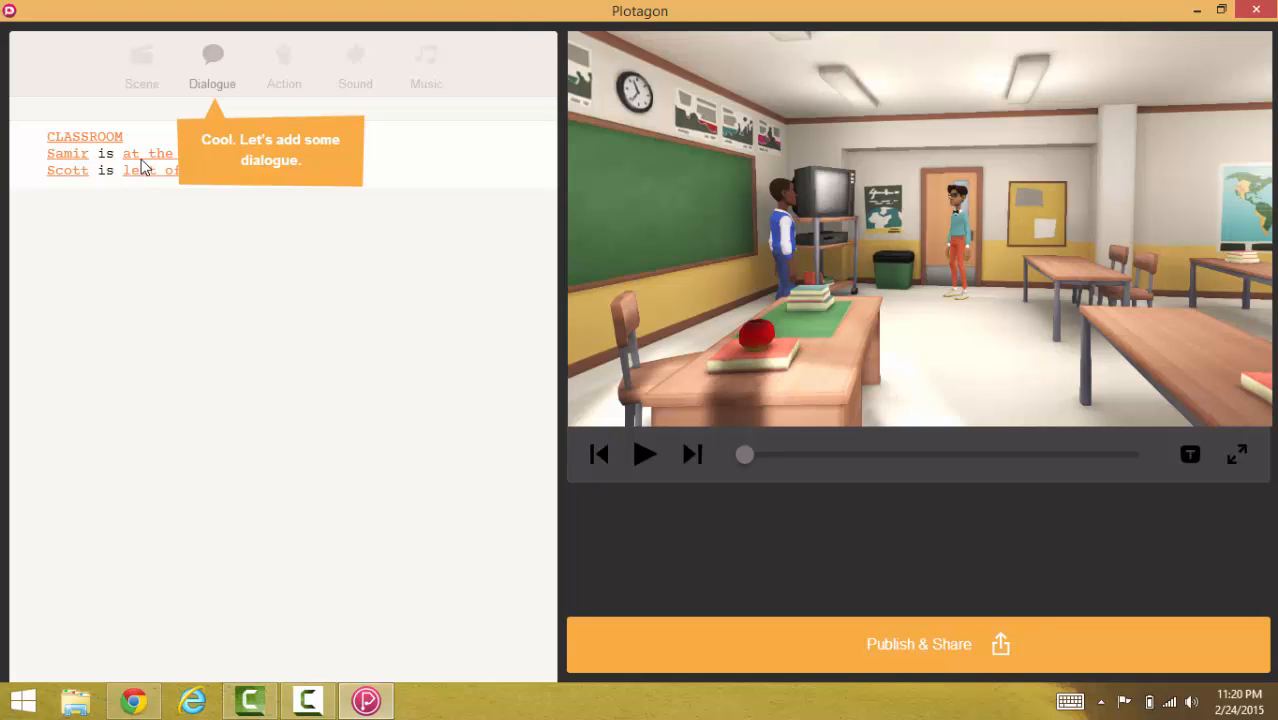
pyautogui.click(148, 152)
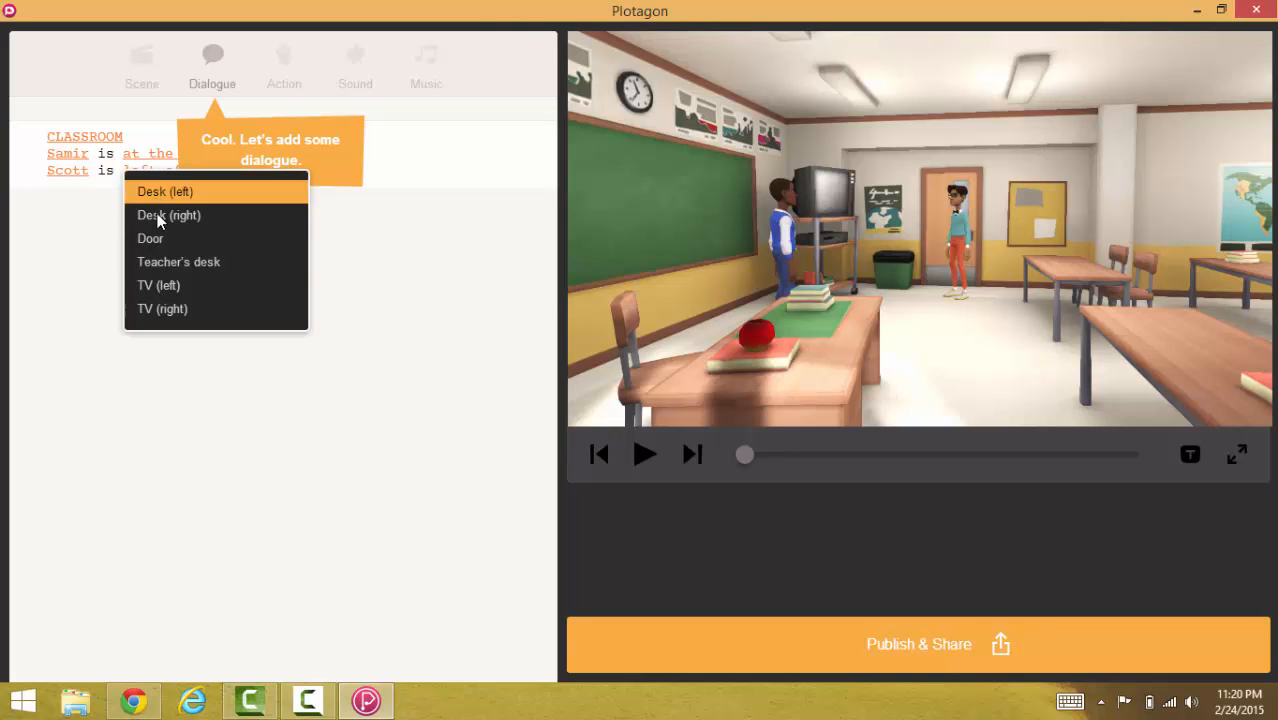
pyautogui.moveTo(180, 358)
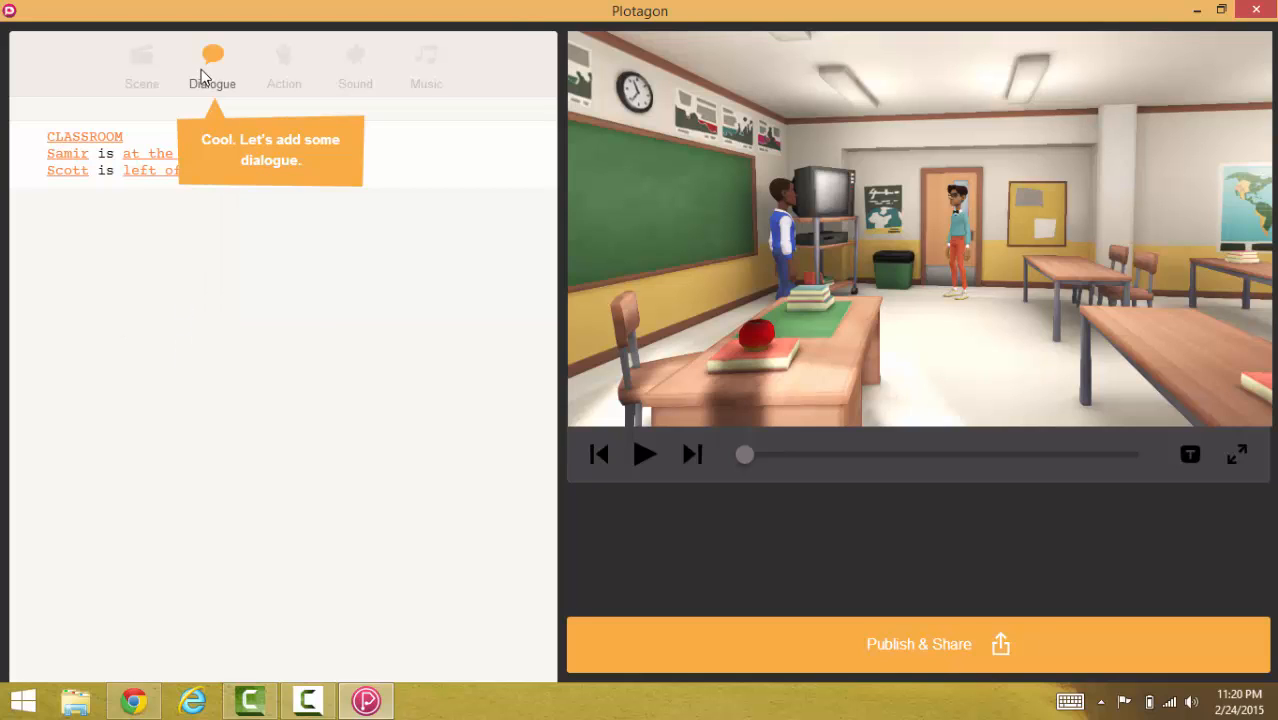
# Add a dialogue line spoken by Samir in a Happy mood
pyautogui.click(212, 56)
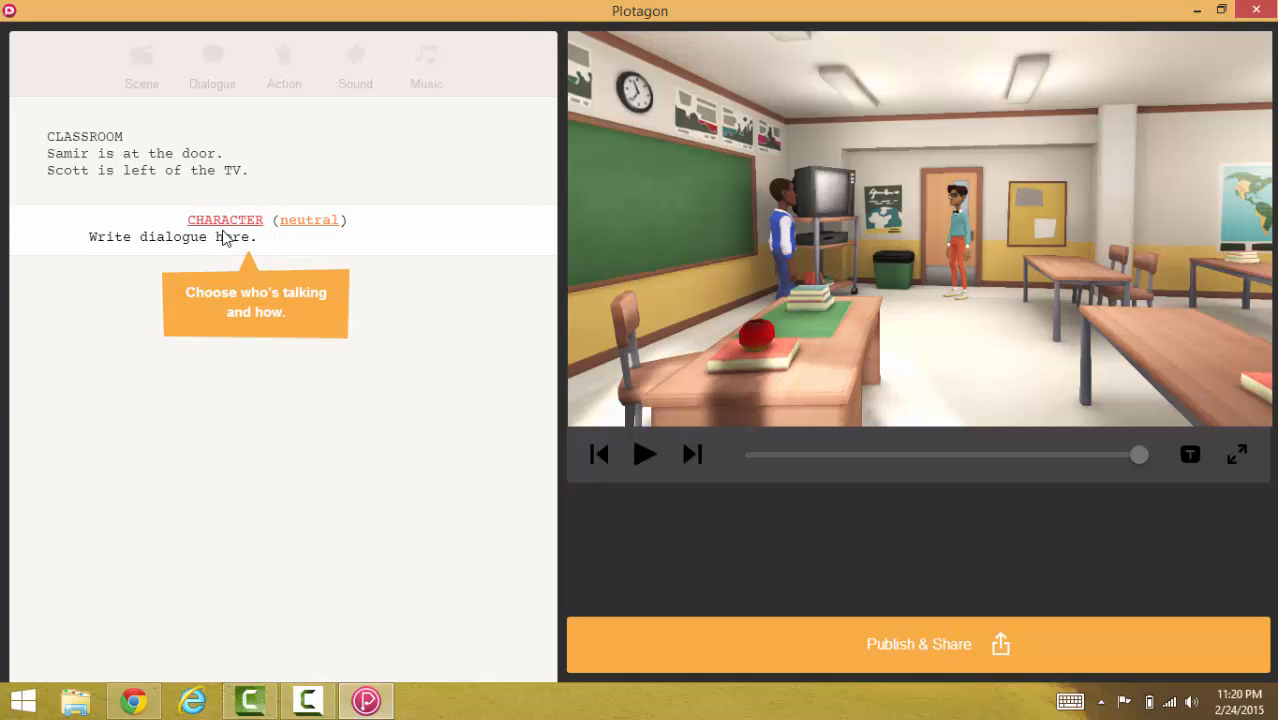
pyautogui.click(224, 218)
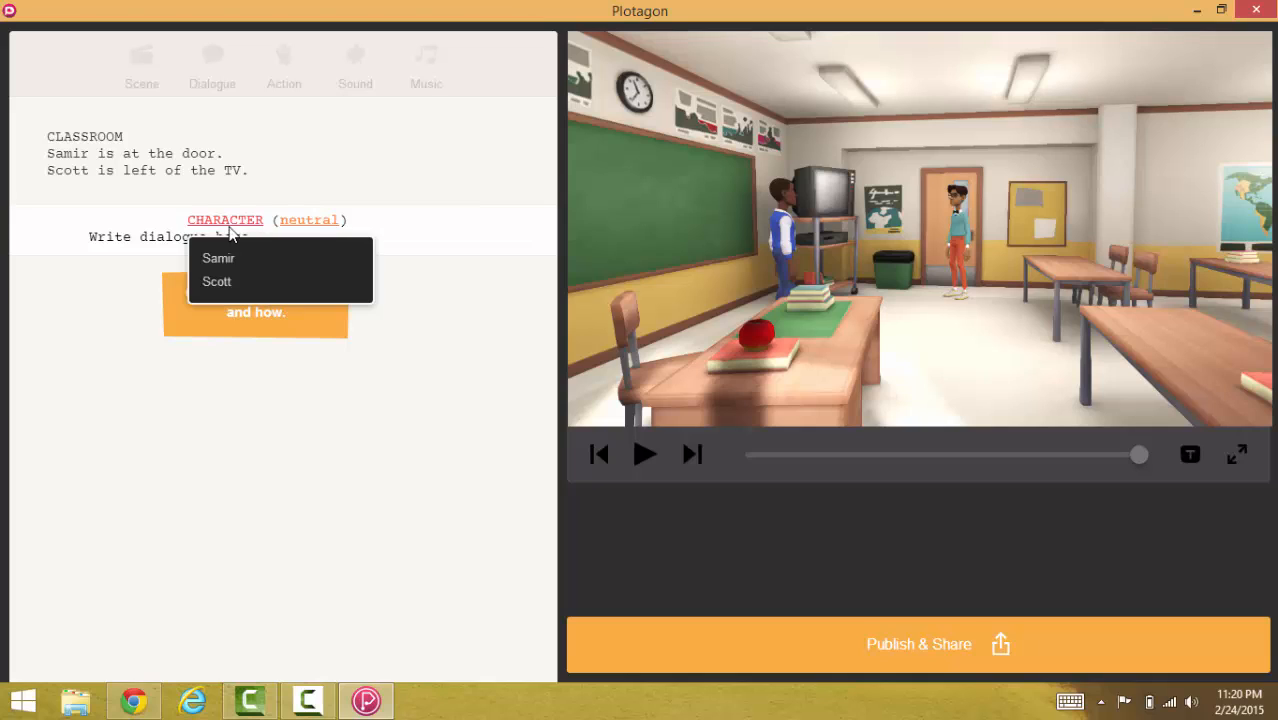
pyautogui.moveTo(216, 280)
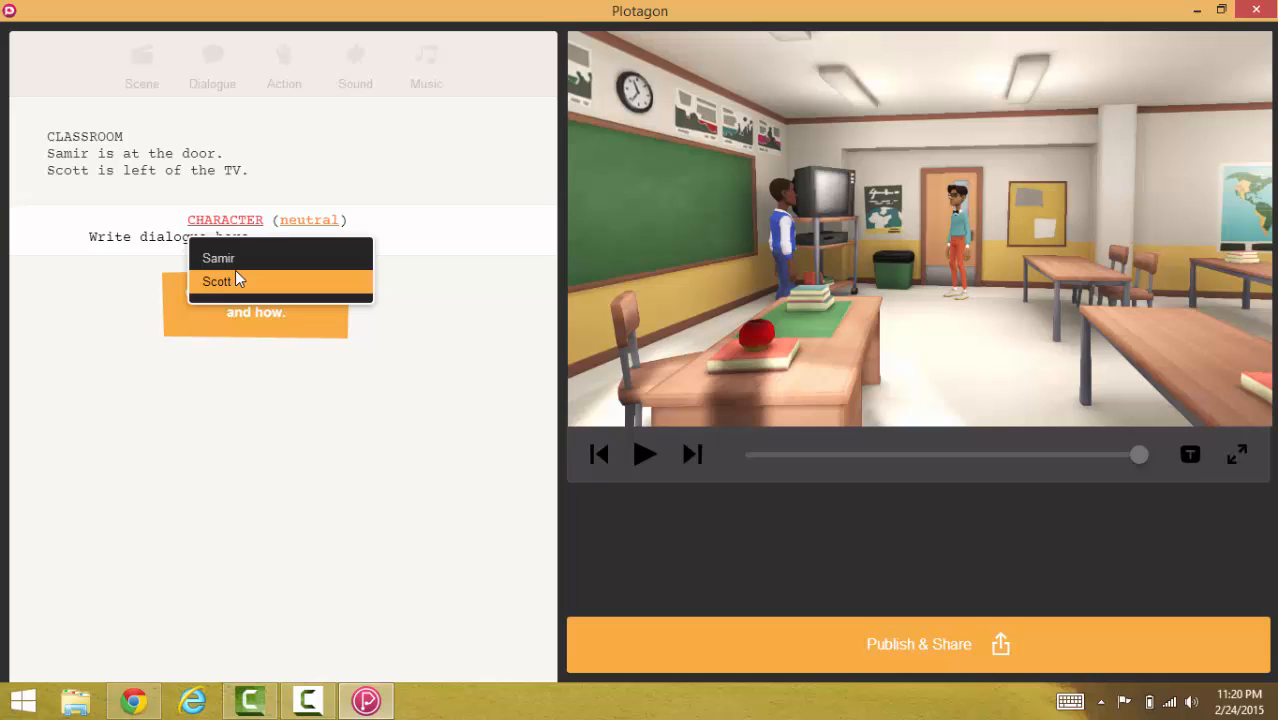
pyautogui.moveTo(240, 258)
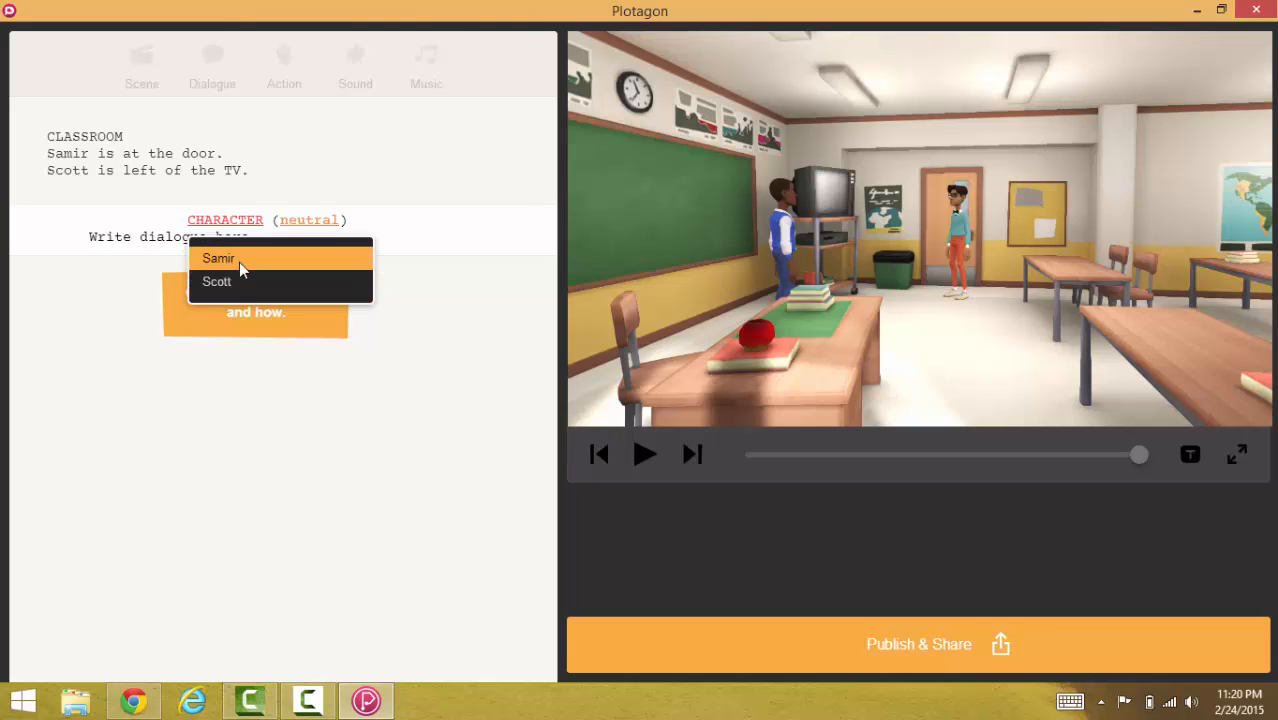
pyautogui.click(218, 258)
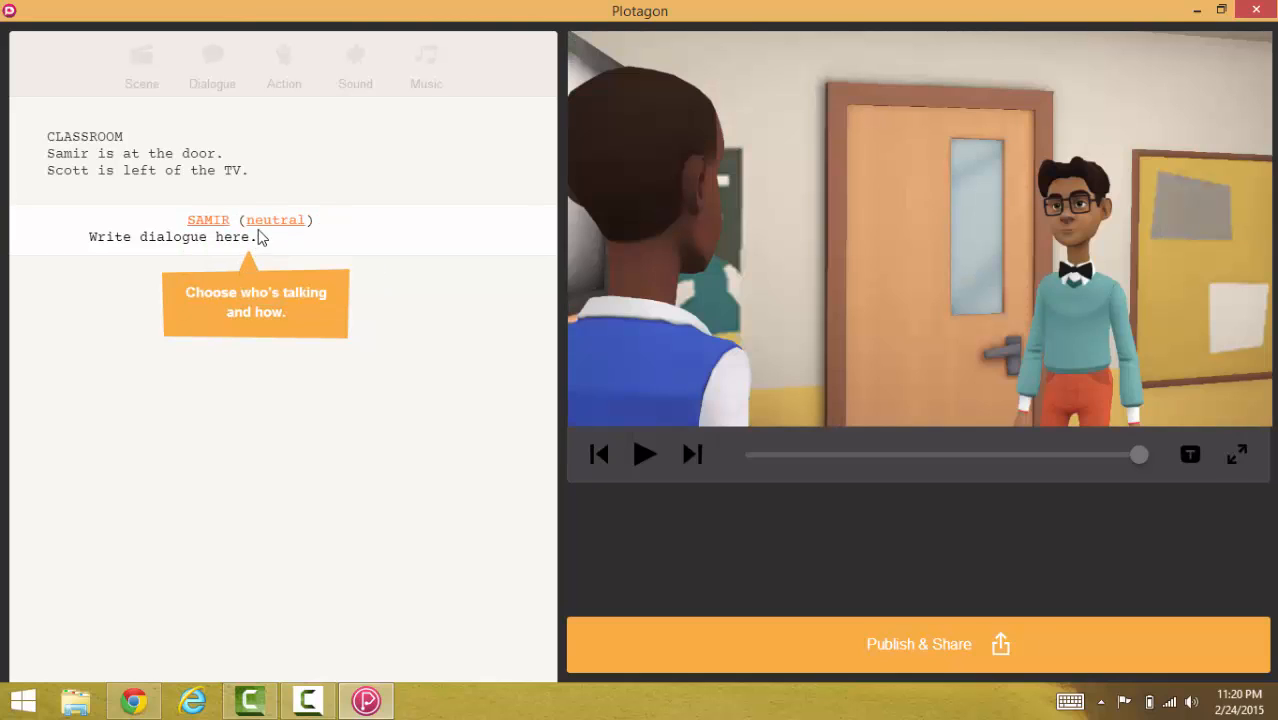
pyautogui.click(276, 218)
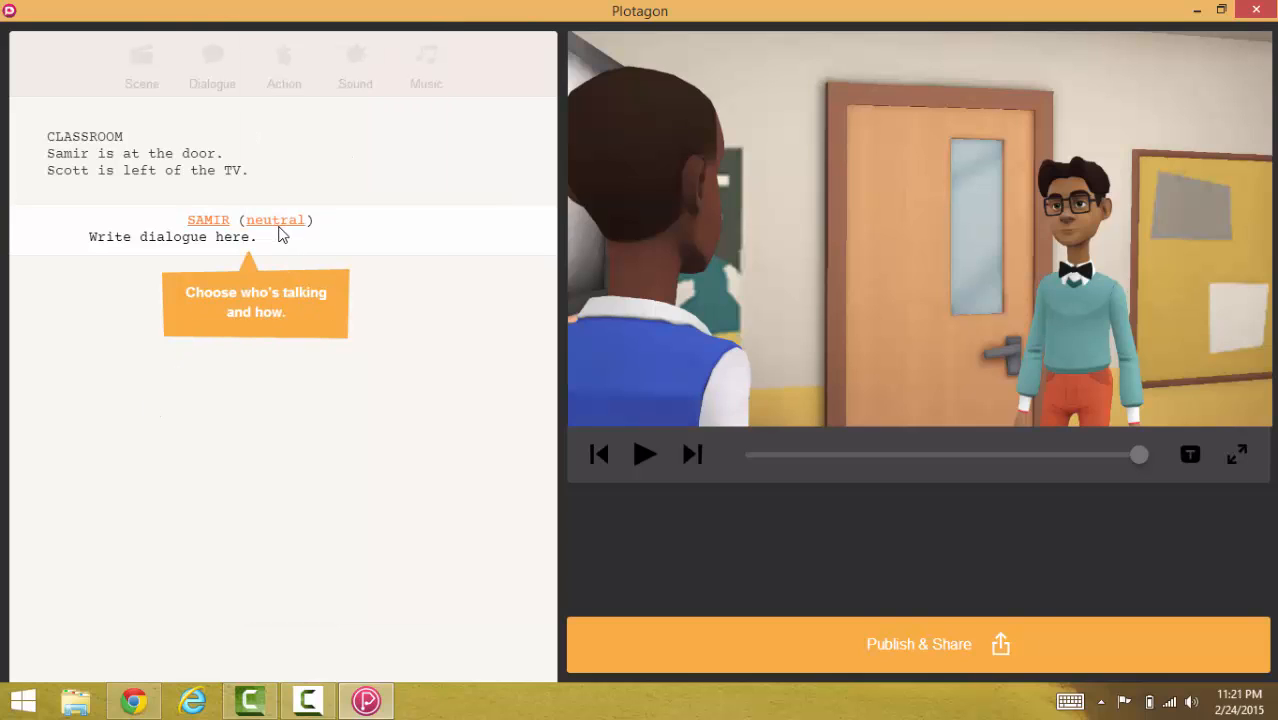
pyautogui.click(276, 218)
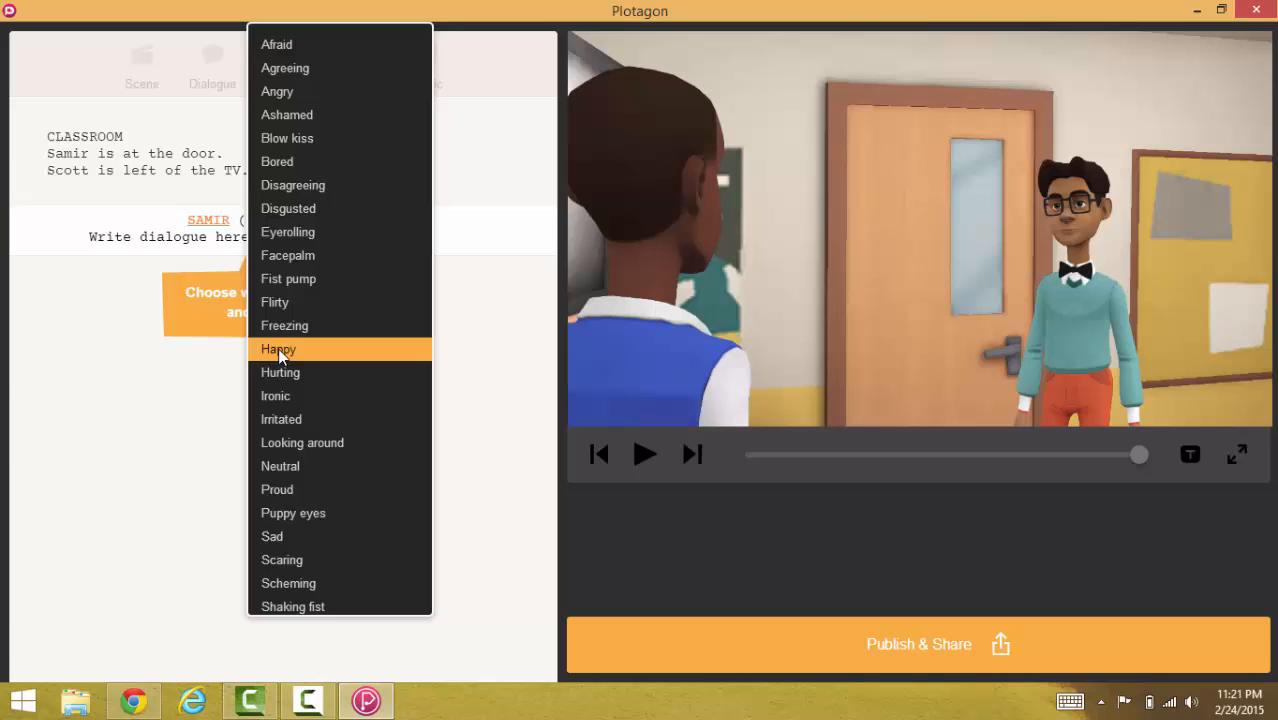
pyautogui.click(278, 348)
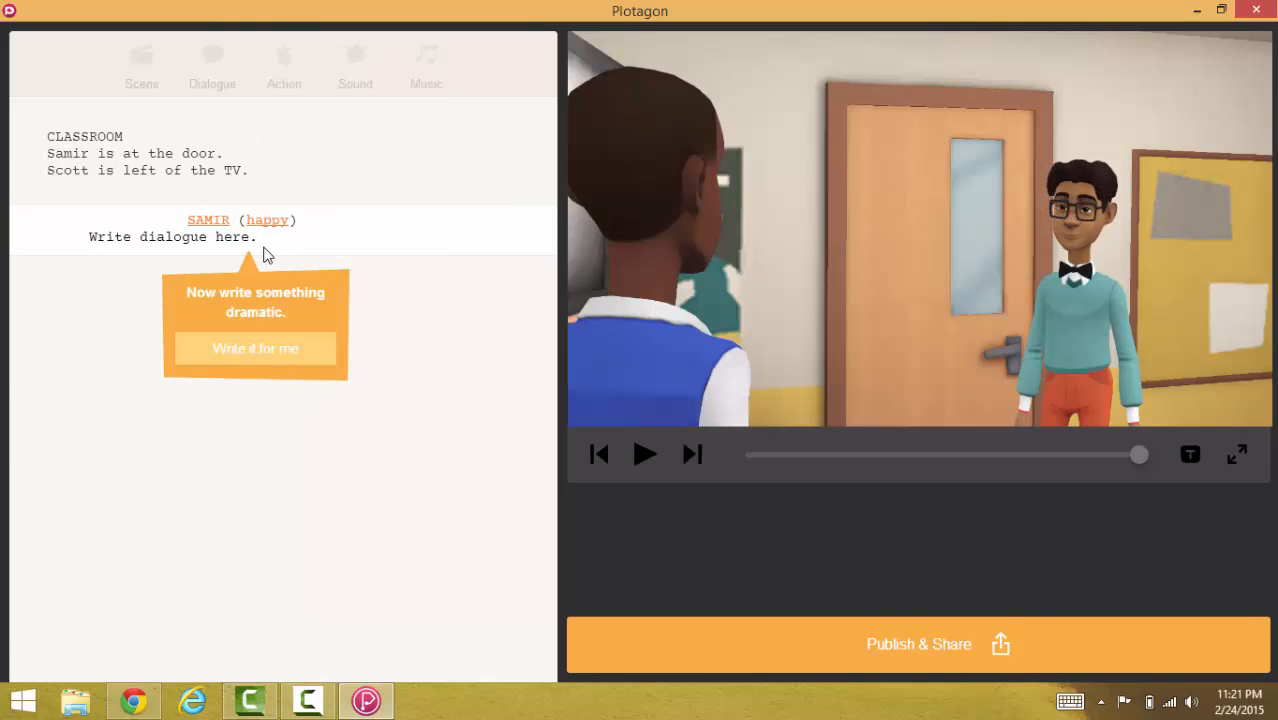
pyautogui.moveTo(250, 248)
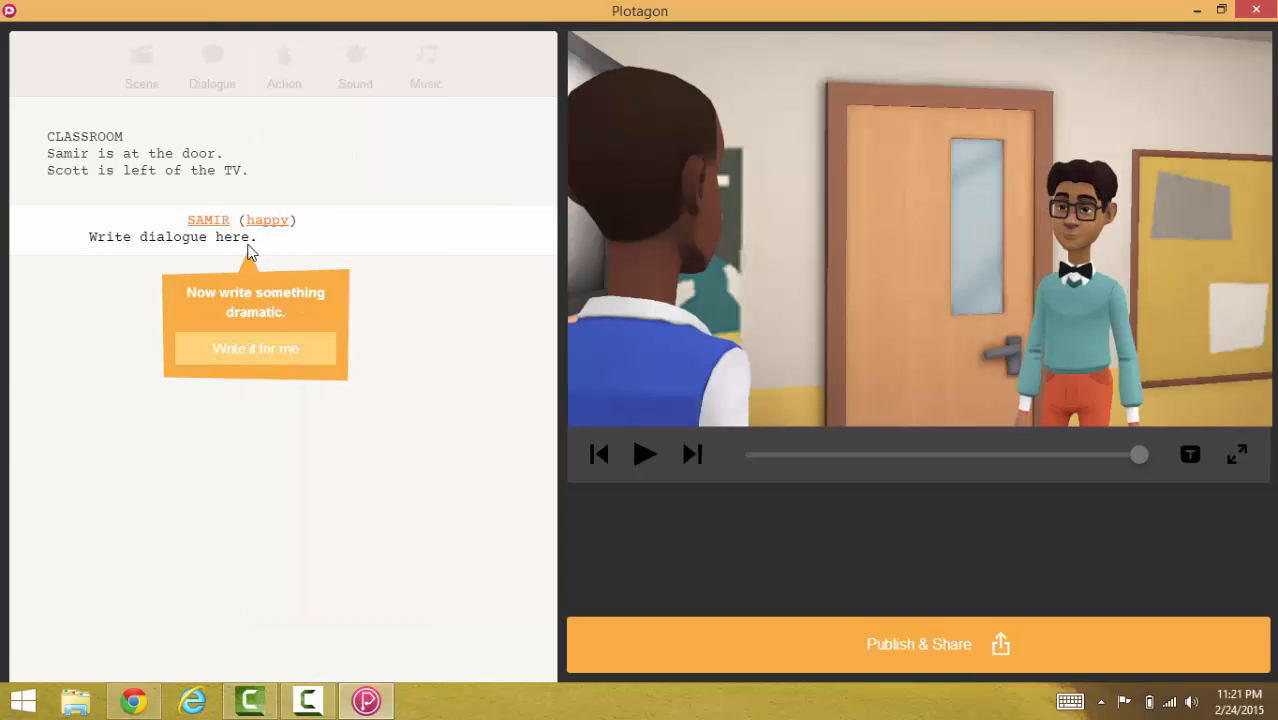
# Write Samir's words as "Hi scott."
pyautogui.write('Wr.')
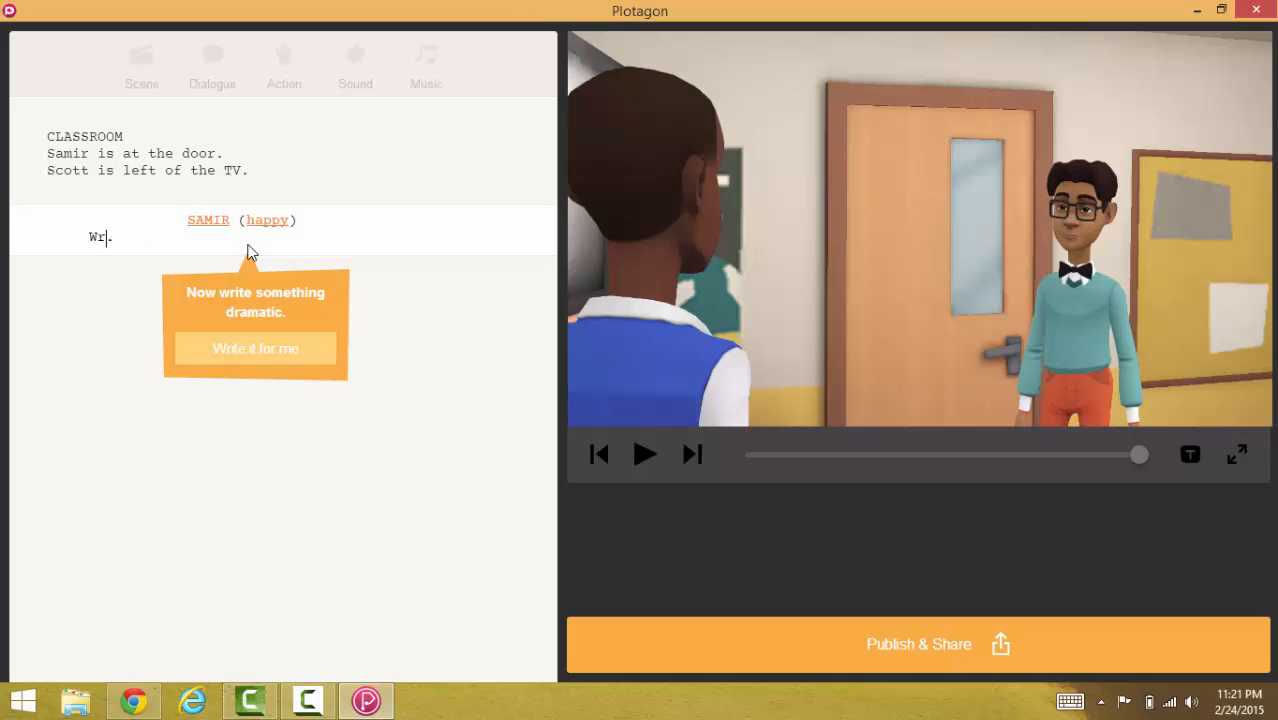
pyautogui.write('Hi .')
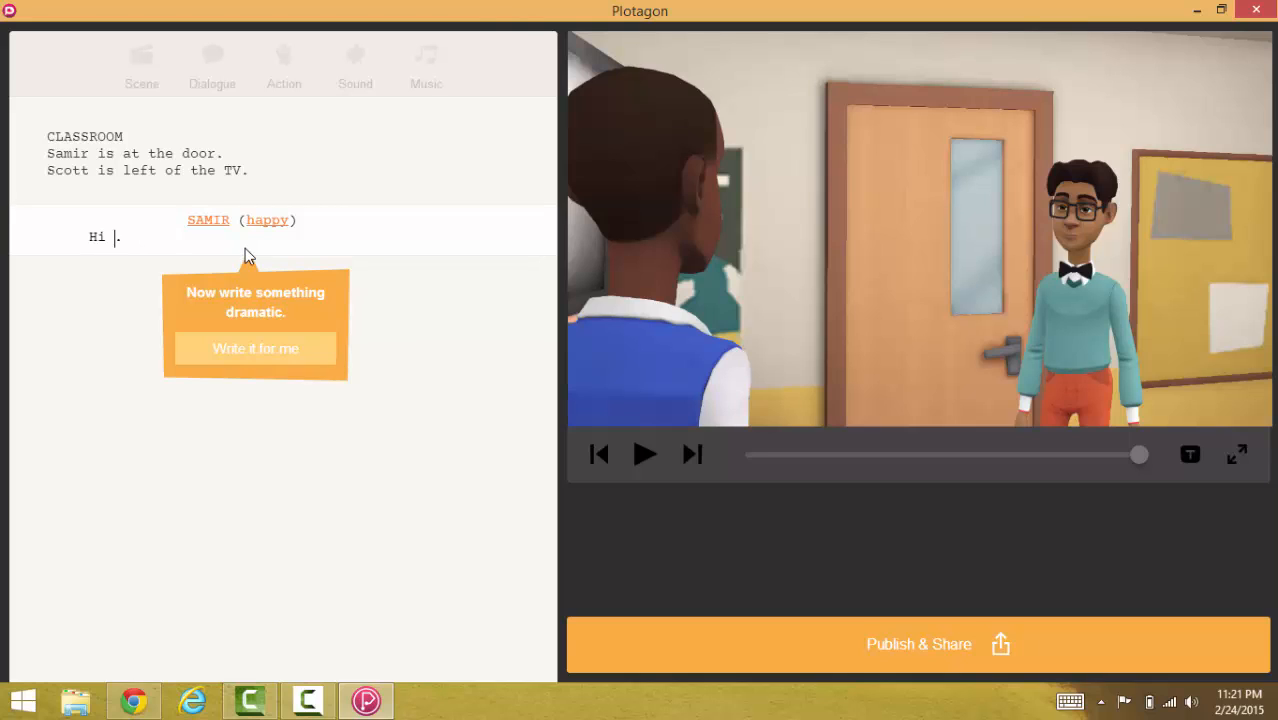
pyautogui.write('scott')
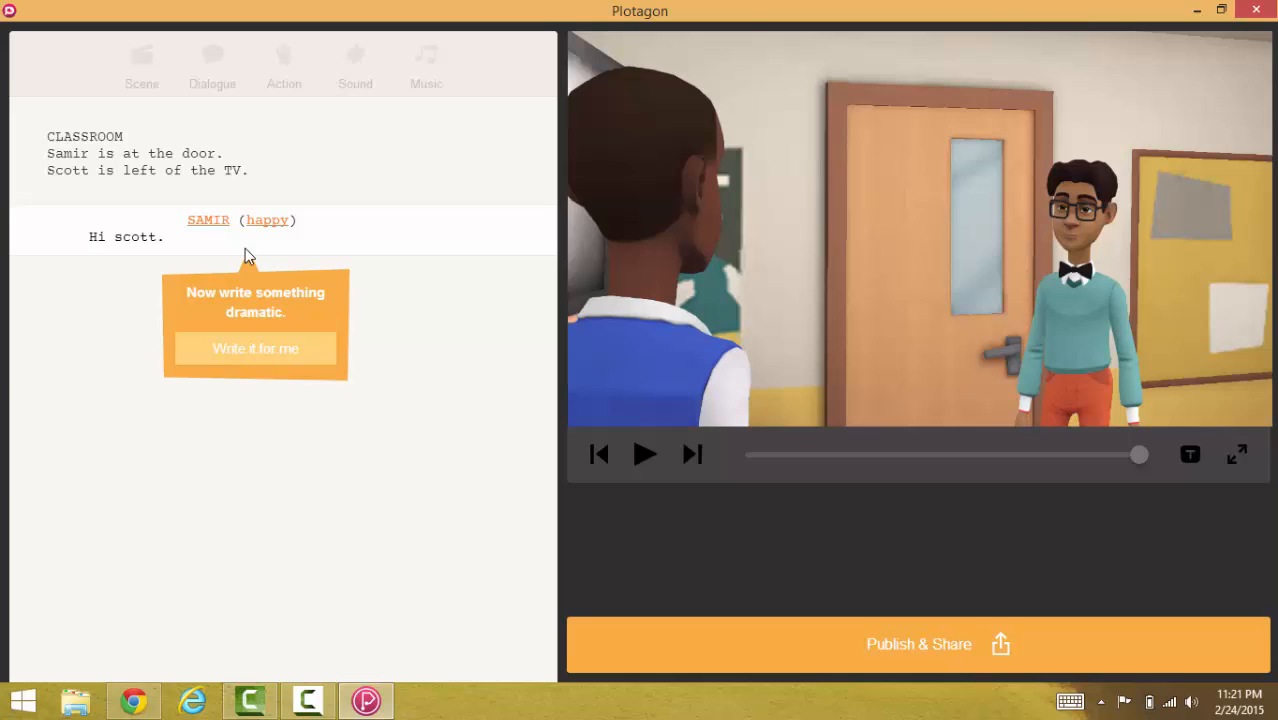
pyautogui.moveTo(344, 248)
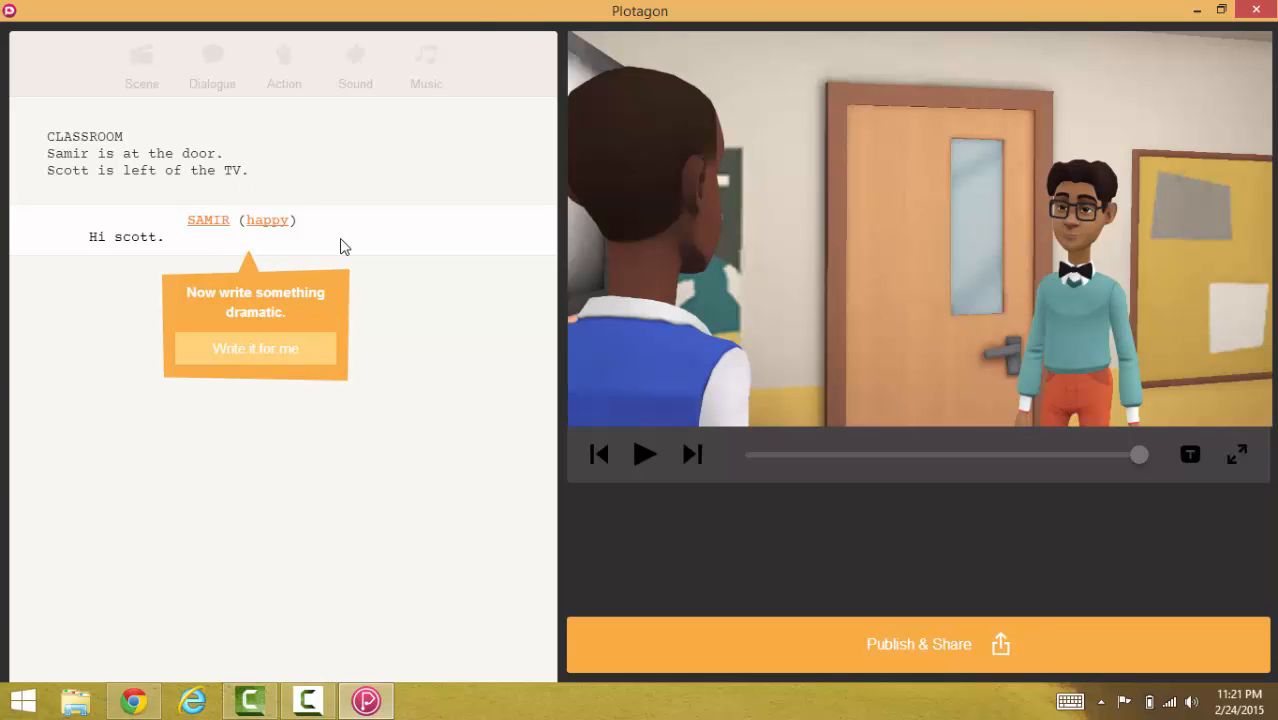
# Add Scott's Happy reply line reading "Hi samir"
pyautogui.click(212, 64)
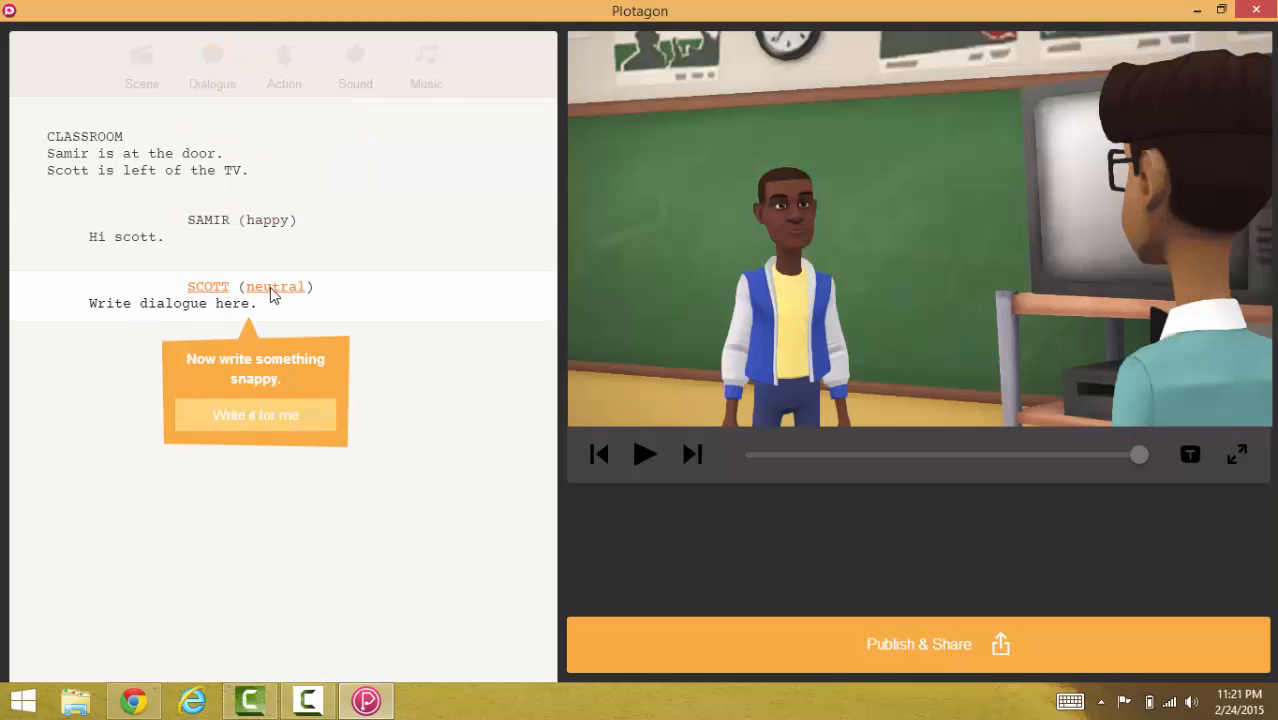
pyautogui.click(276, 288)
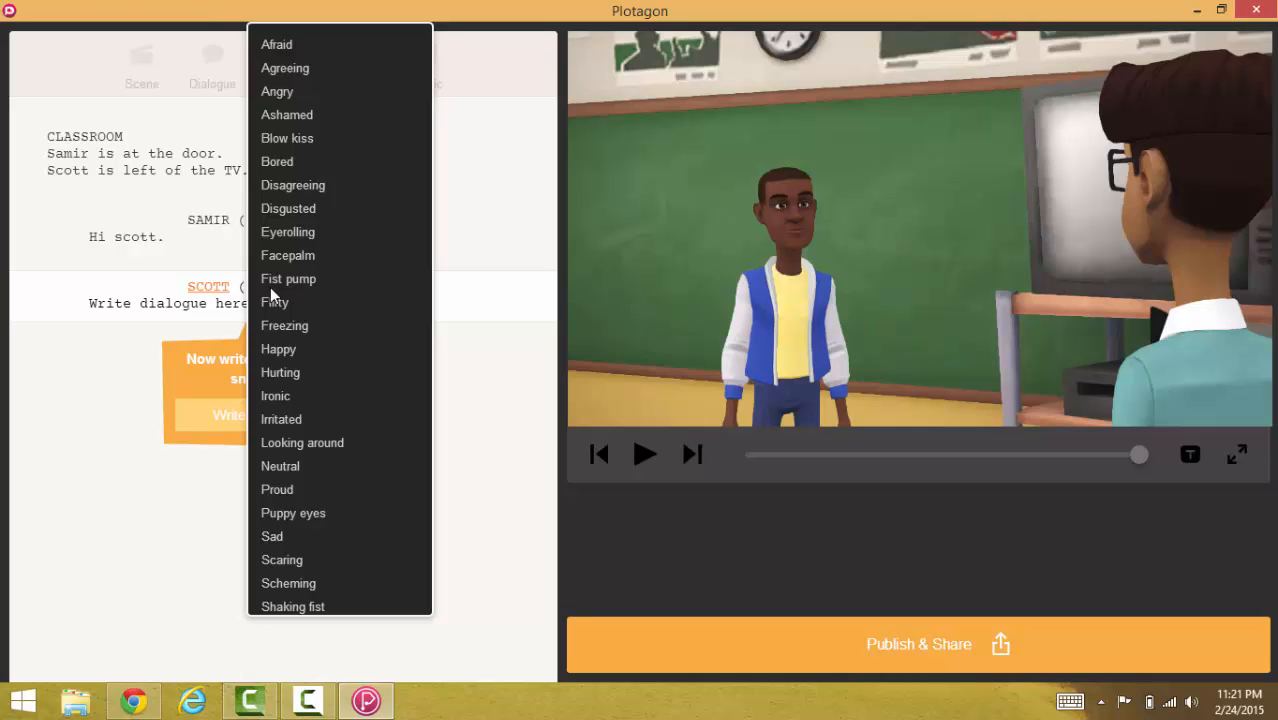
pyautogui.moveTo(318, 450)
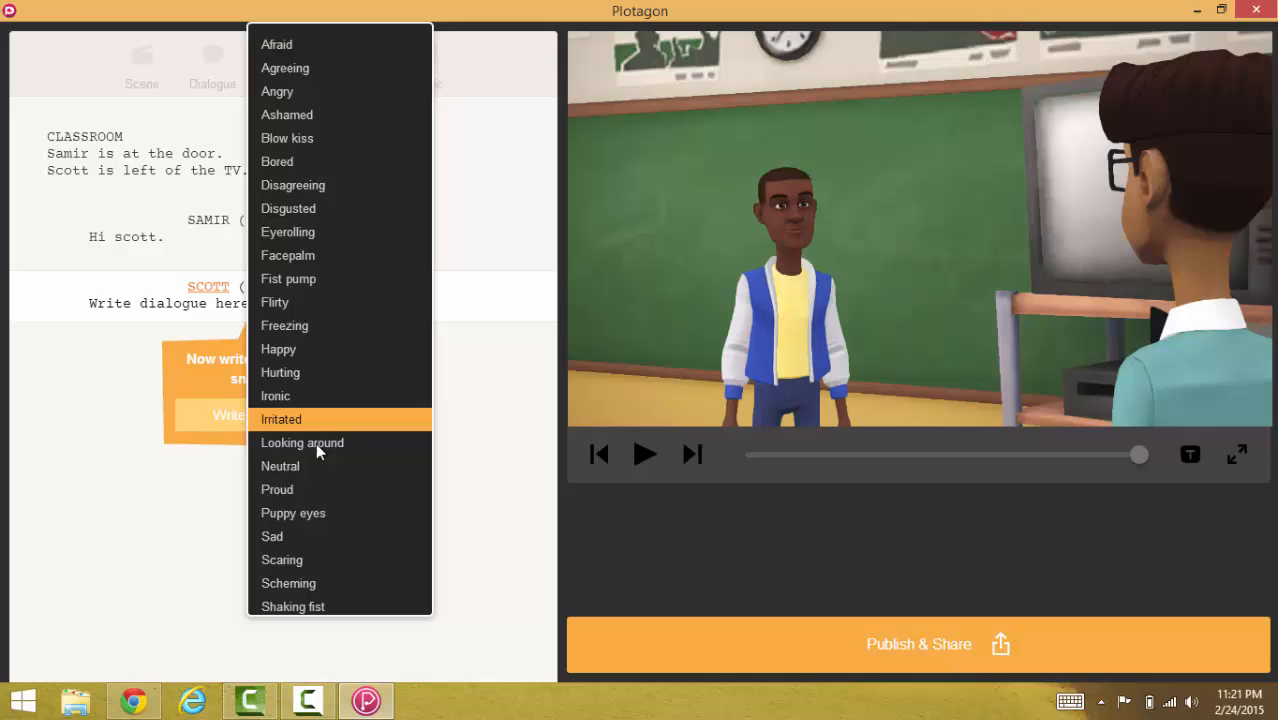
pyautogui.moveTo(278, 348)
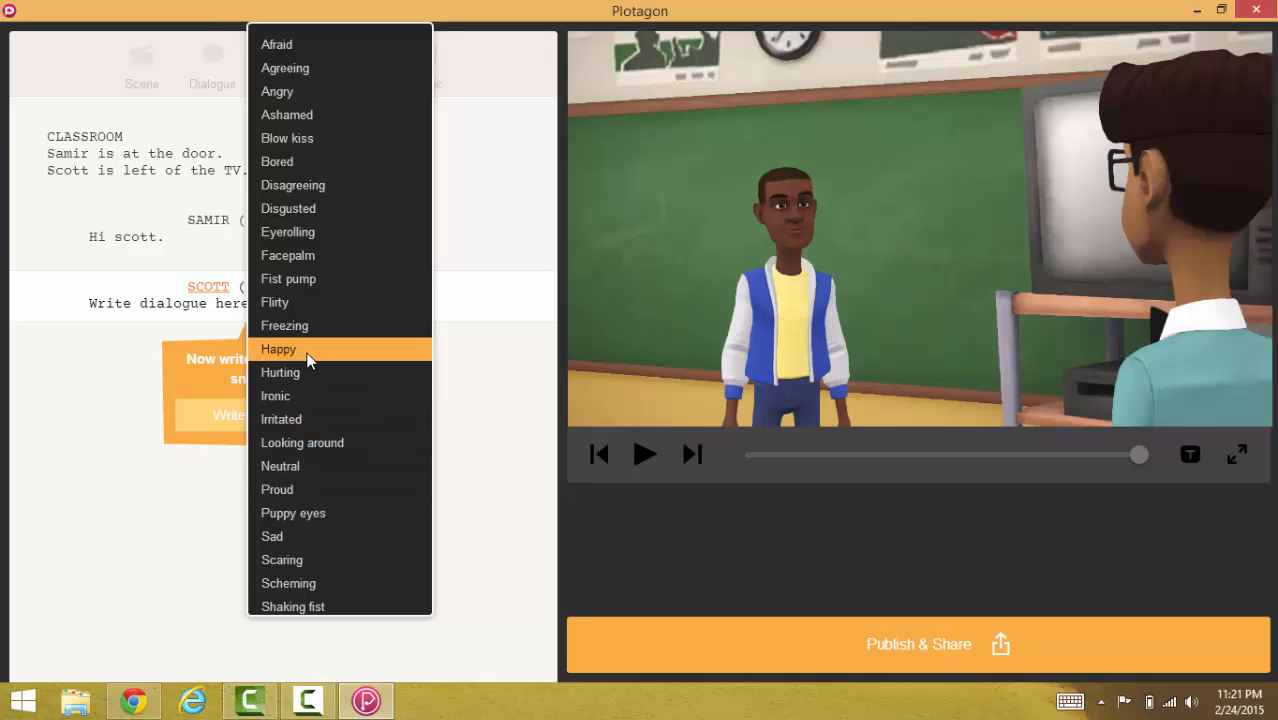
pyautogui.click(278, 348)
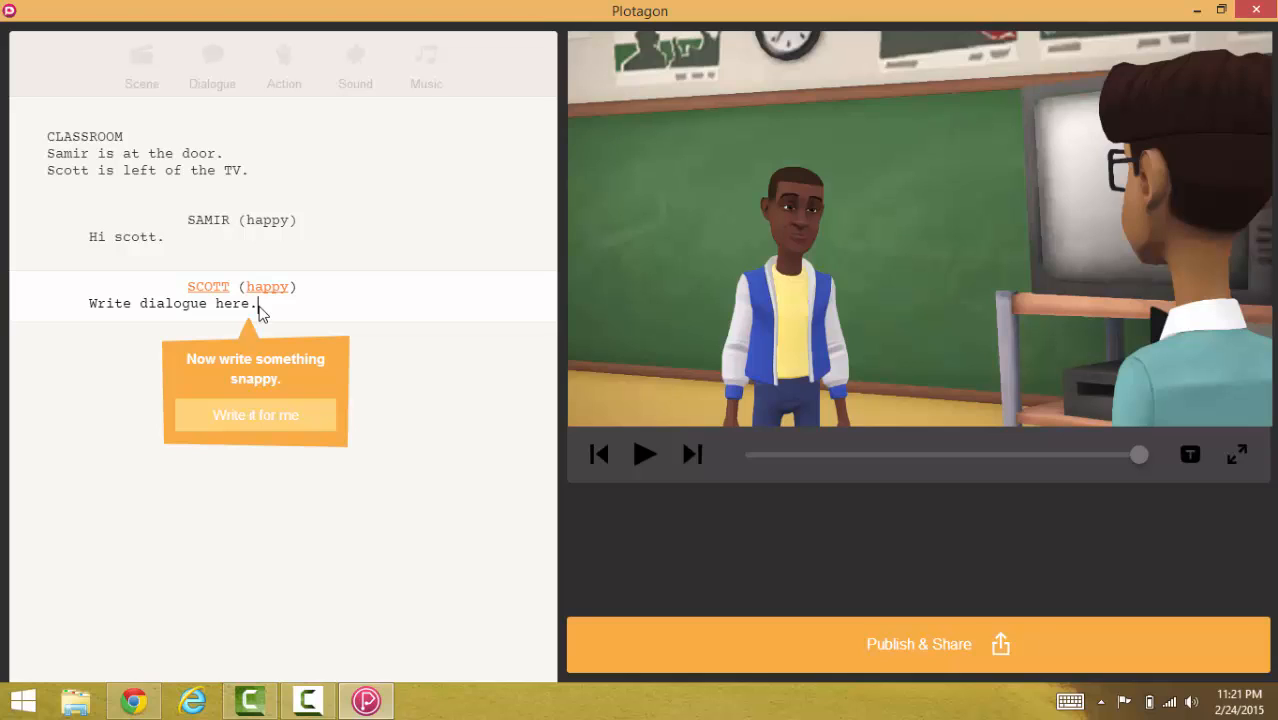
pyautogui.doubleClick(170, 304)
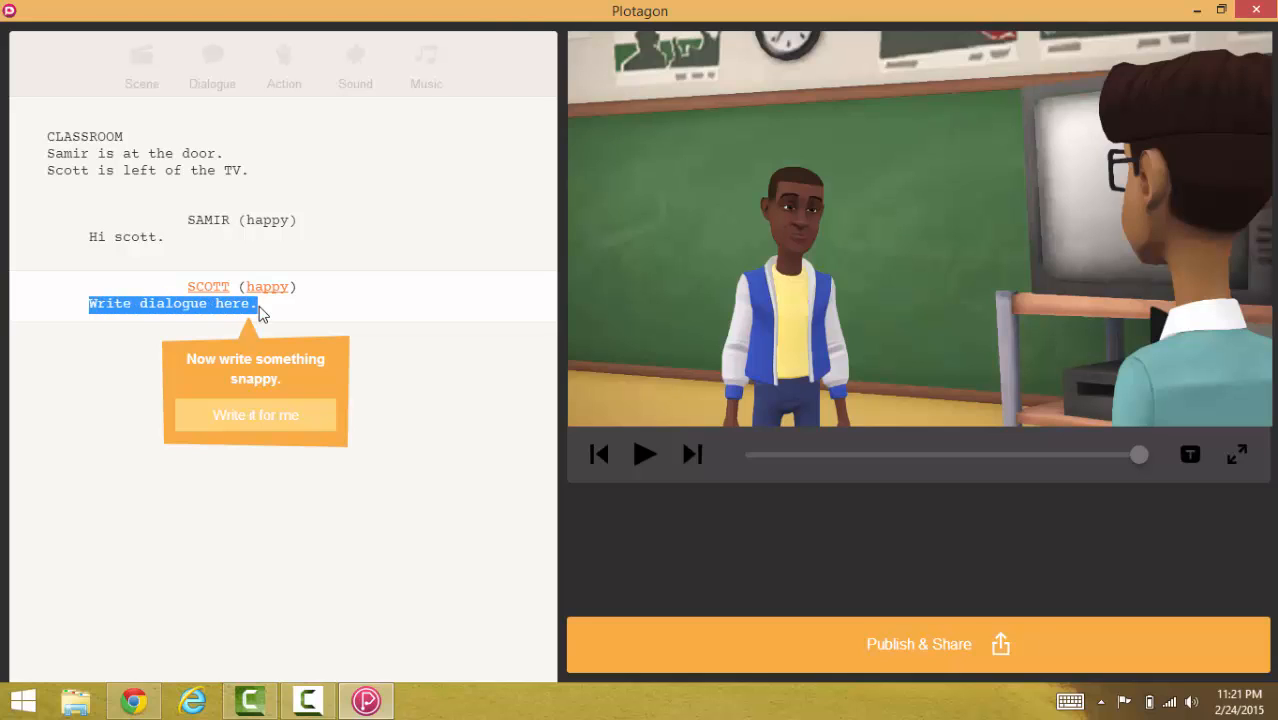
pyautogui.write('Hi samir')
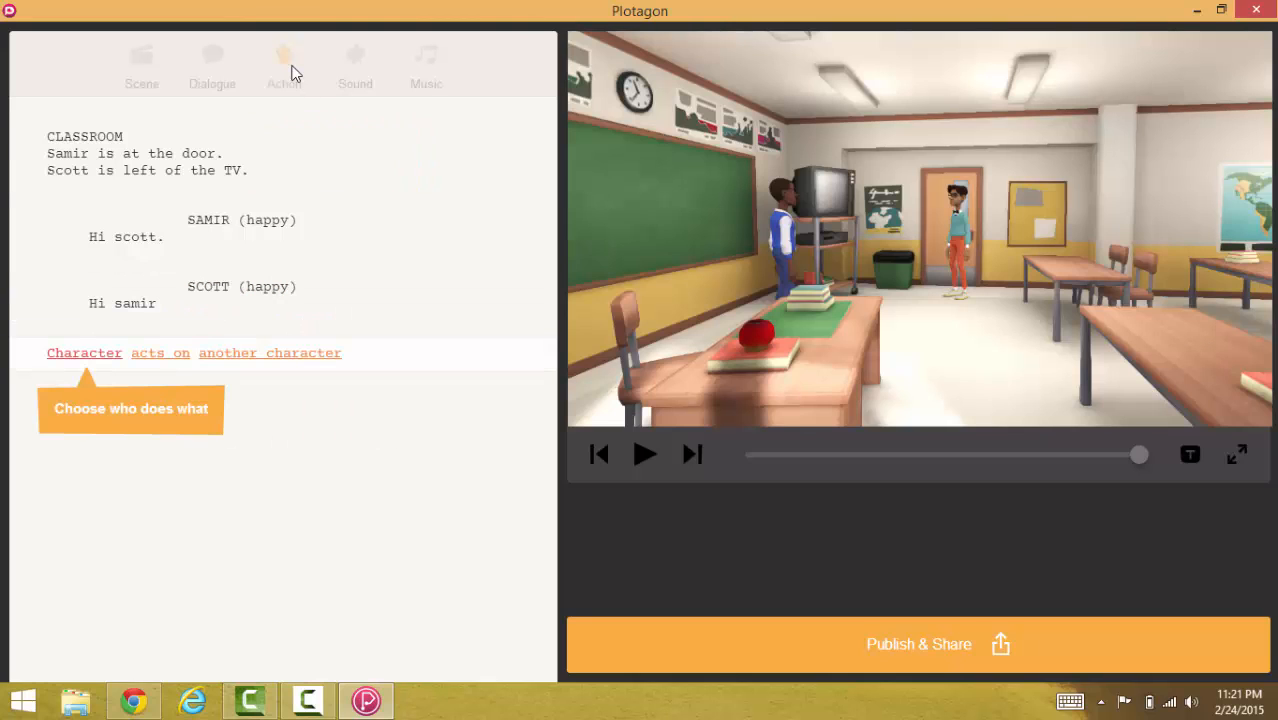
# Make the action line read Samir teases Scott
pyautogui.click(84, 352)
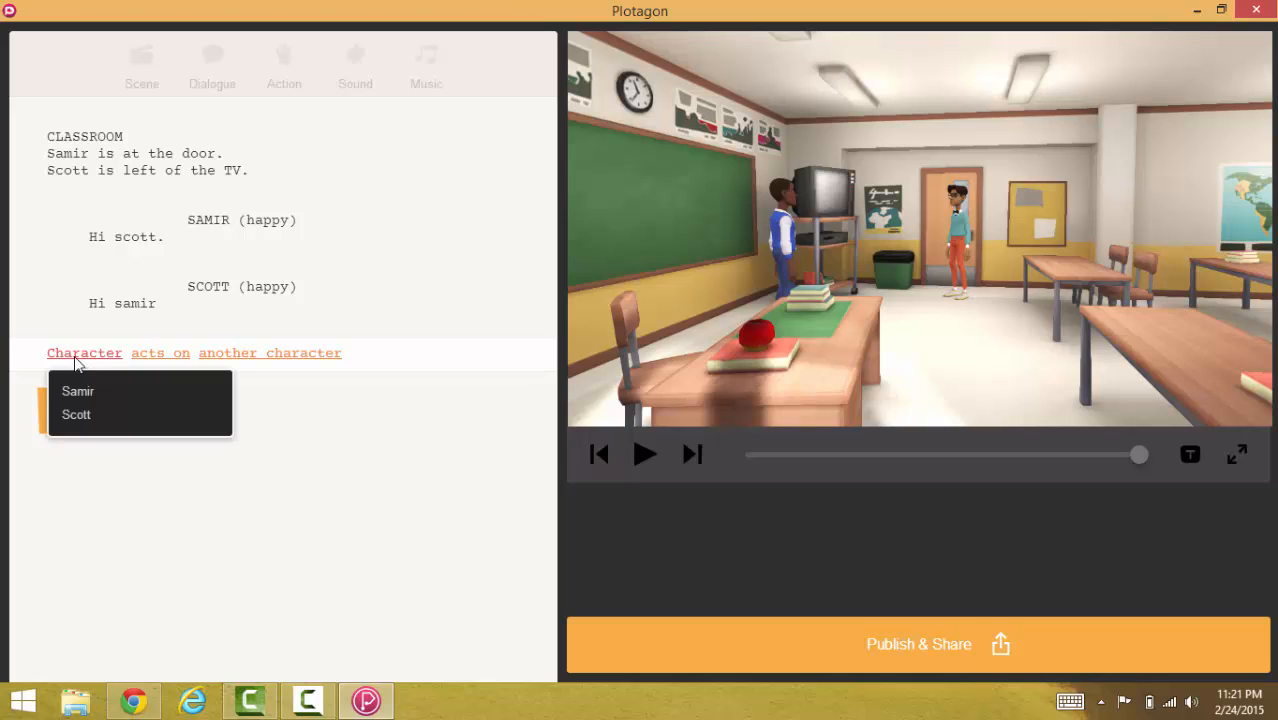
pyautogui.moveTo(78, 390)
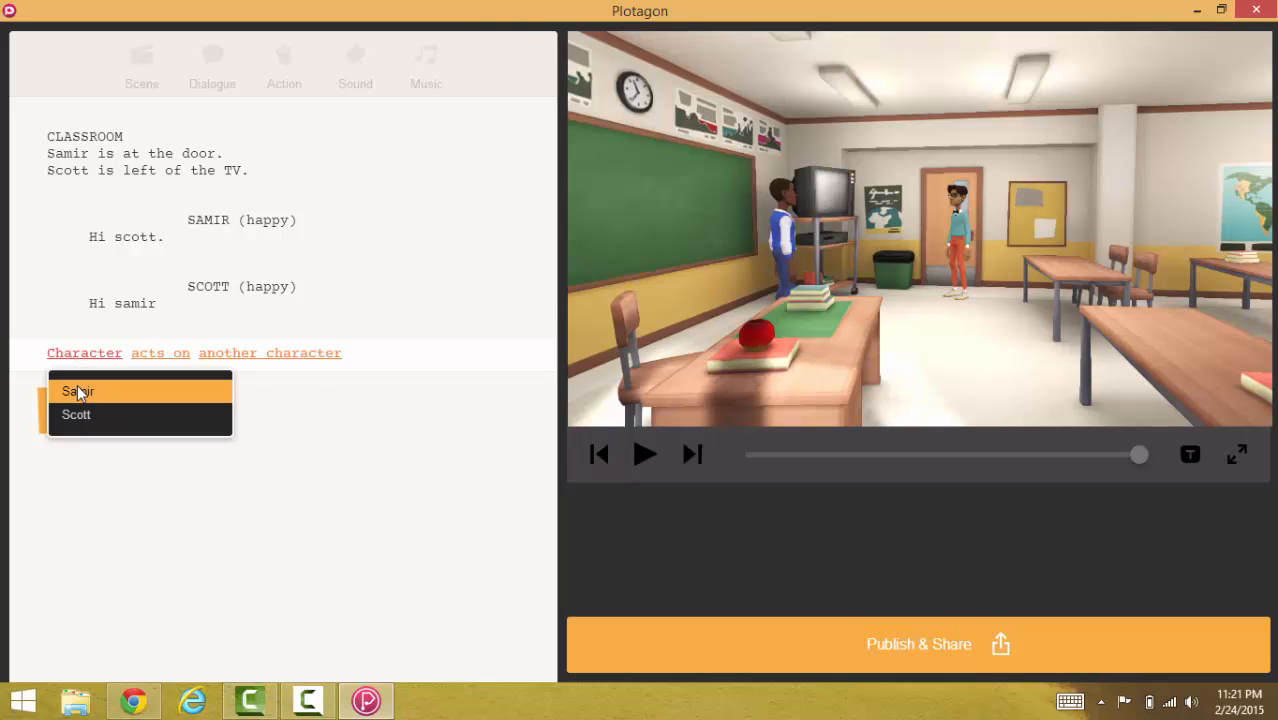
pyautogui.click(76, 390)
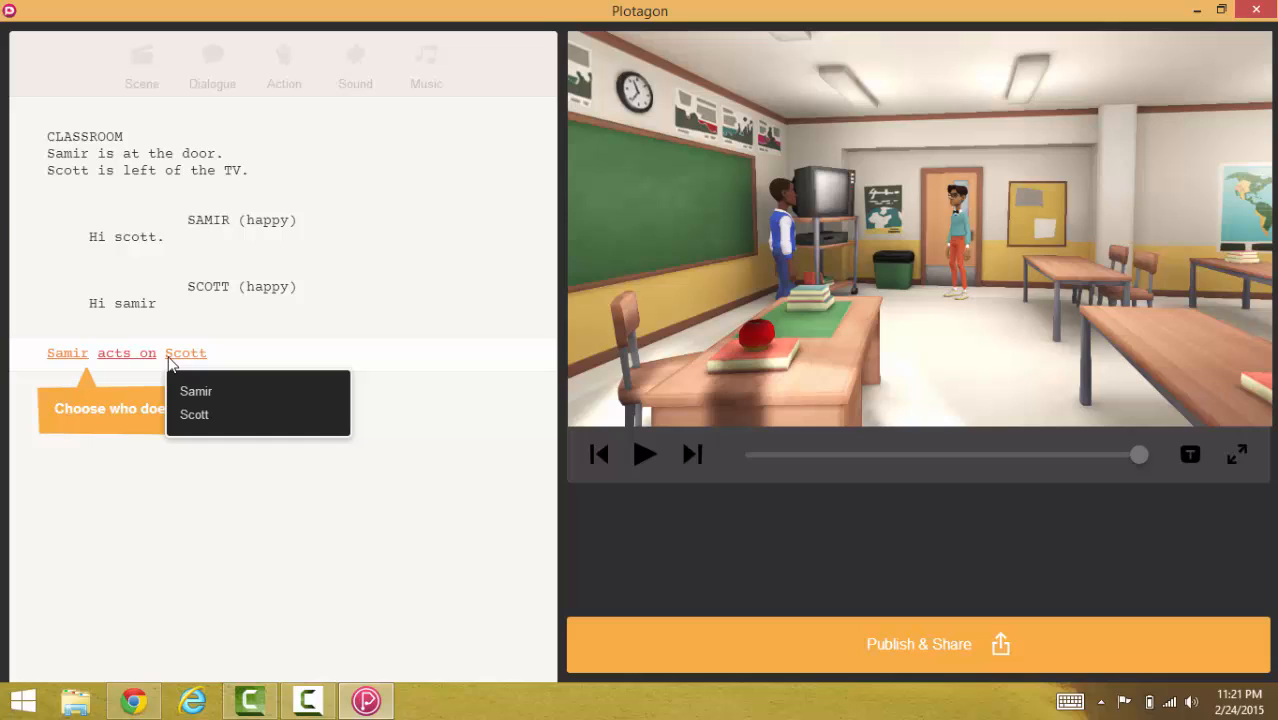
pyautogui.moveTo(128, 364)
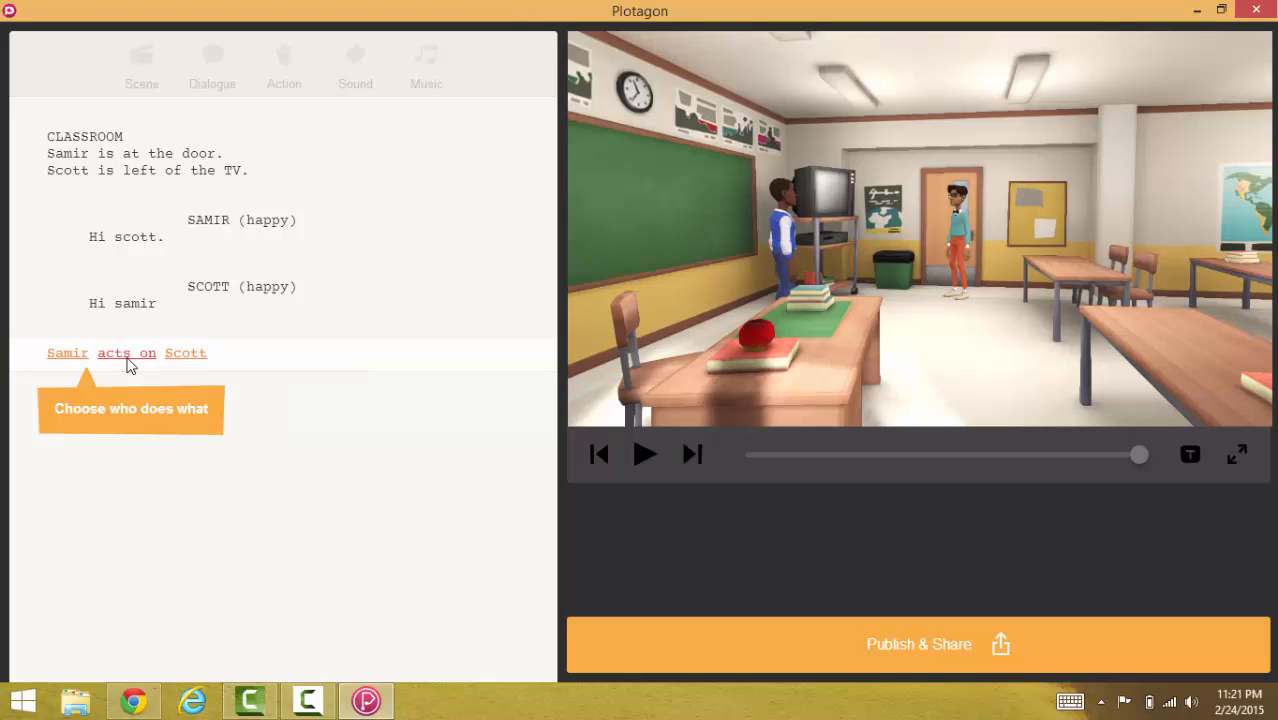
pyautogui.click(126, 352)
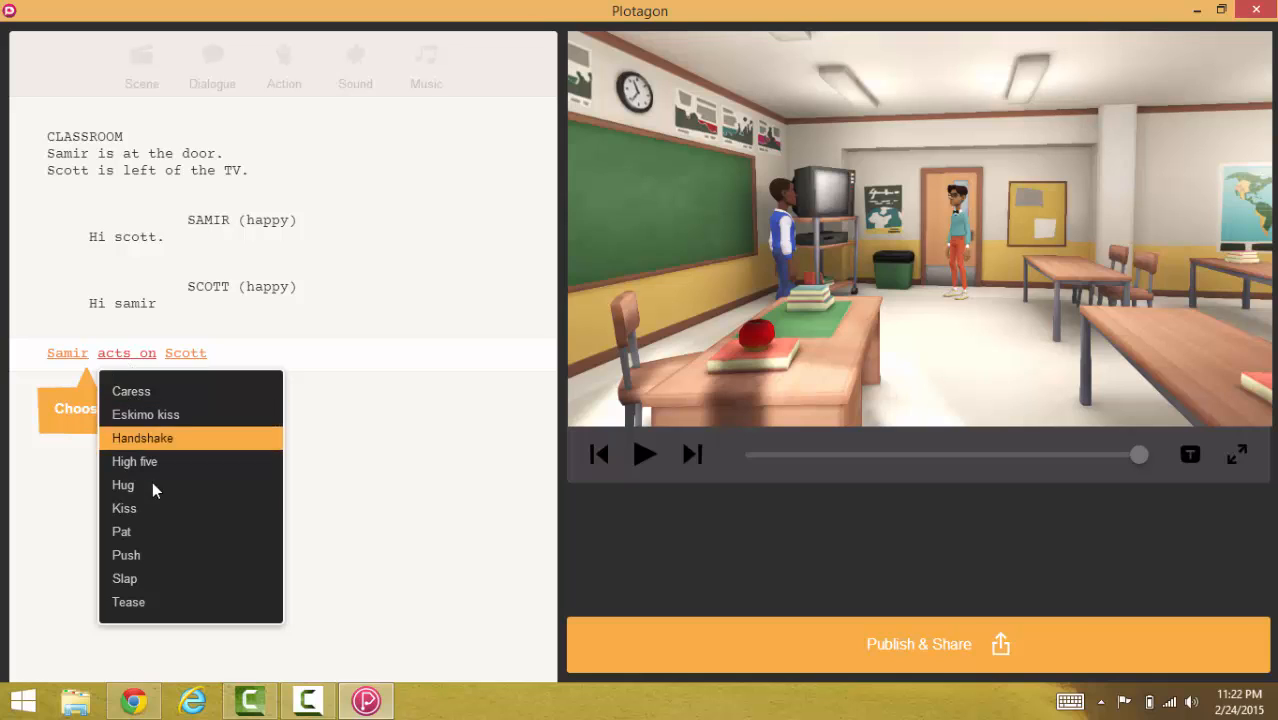
pyautogui.moveTo(134, 460)
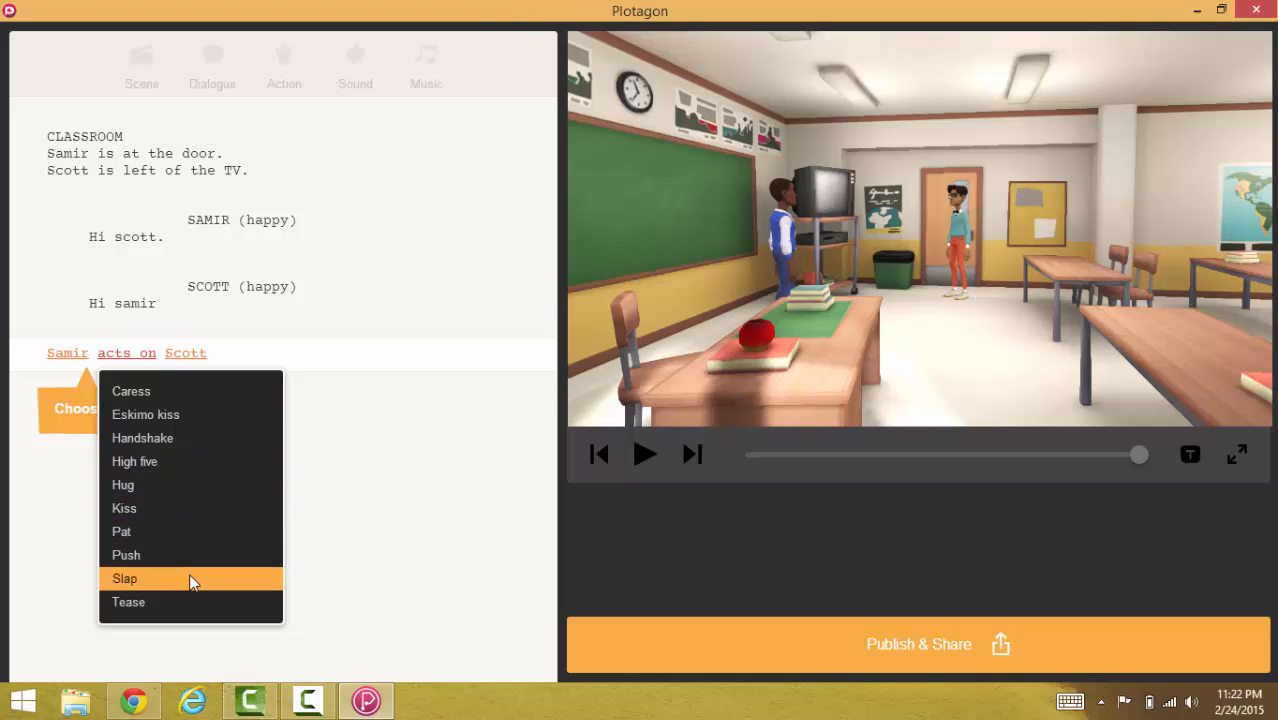
pyautogui.click(128, 600)
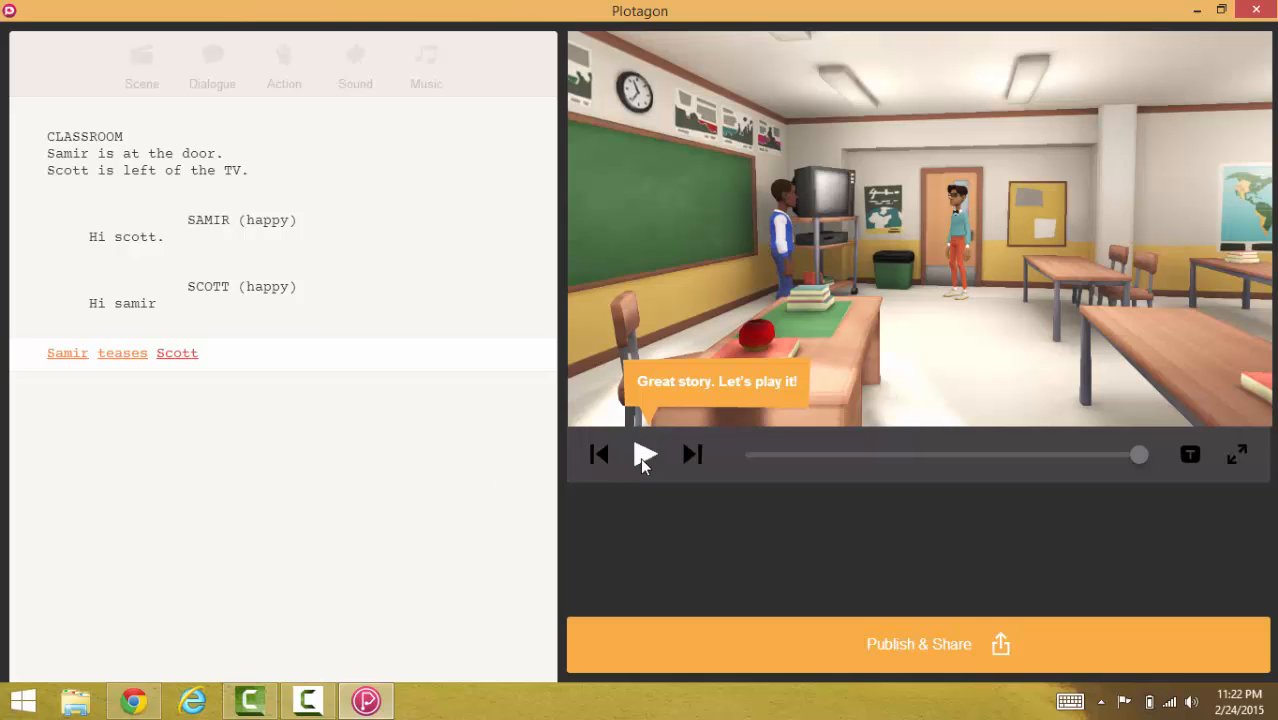
# Play the scene through, stop it, and go to Publish & Share
pyautogui.click(644, 454)
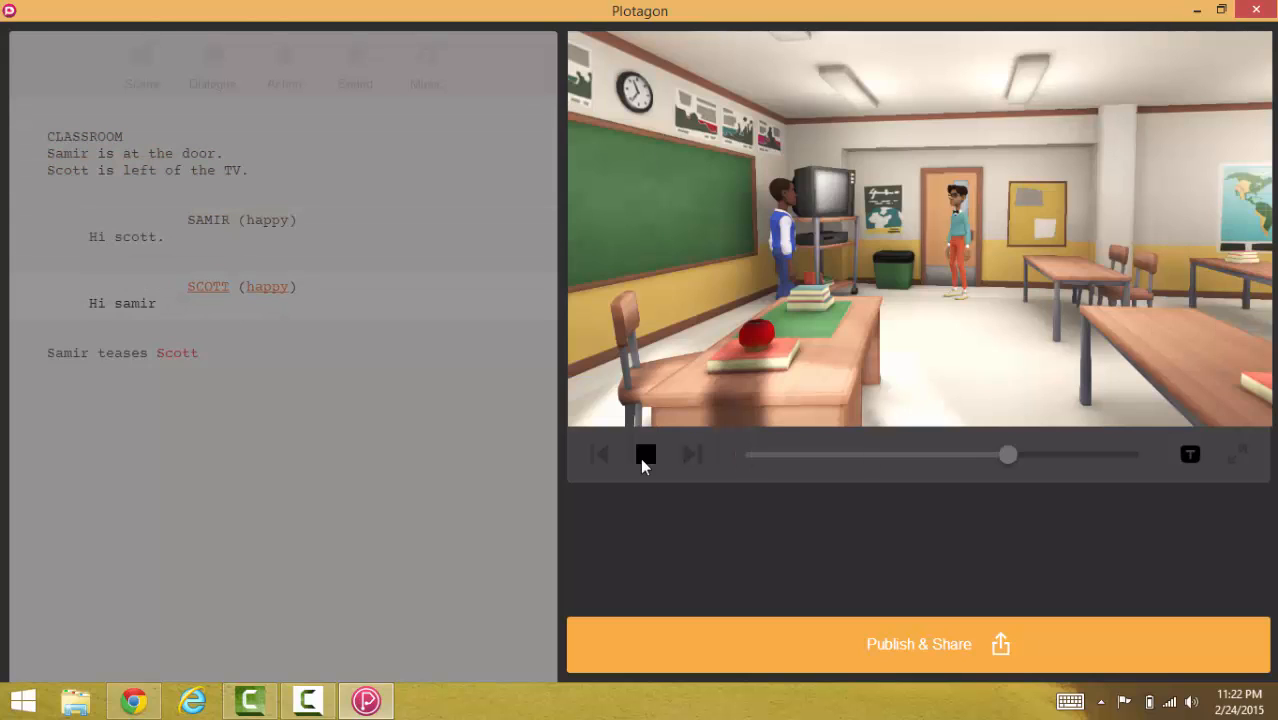
pyautogui.click(644, 454)
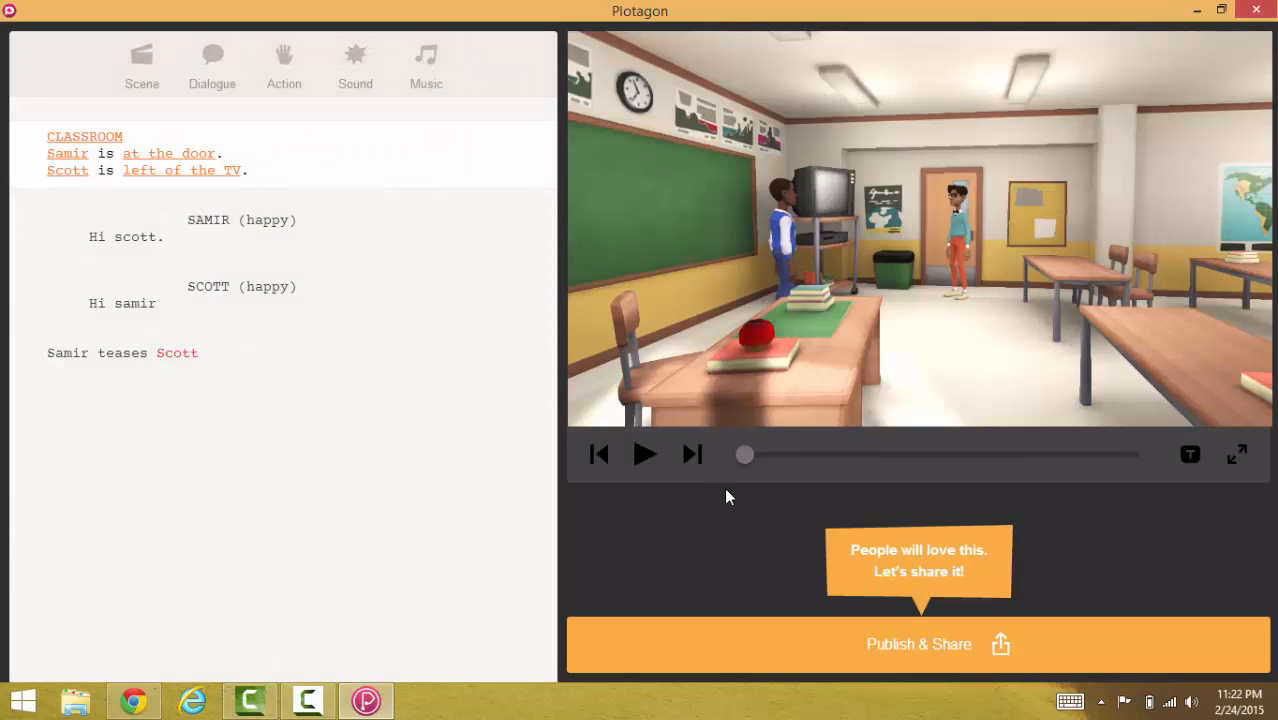
pyautogui.click(918, 644)
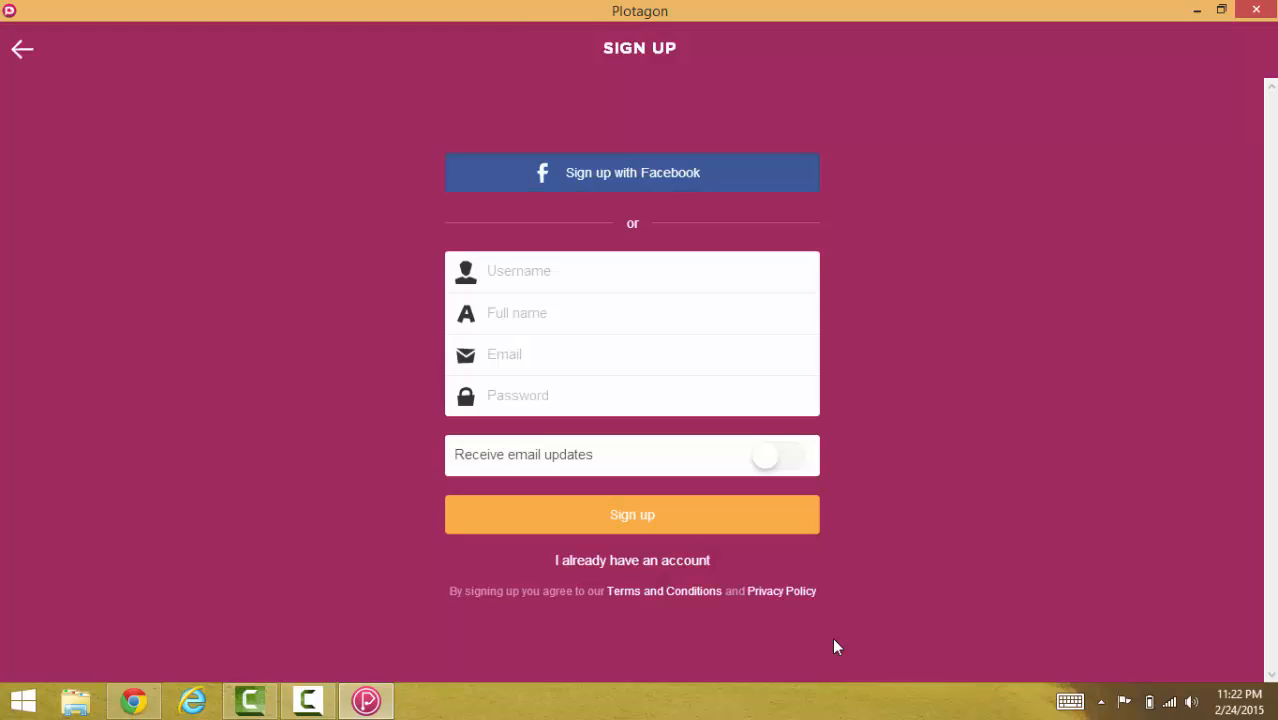
pyautogui.moveTo(364, 700)
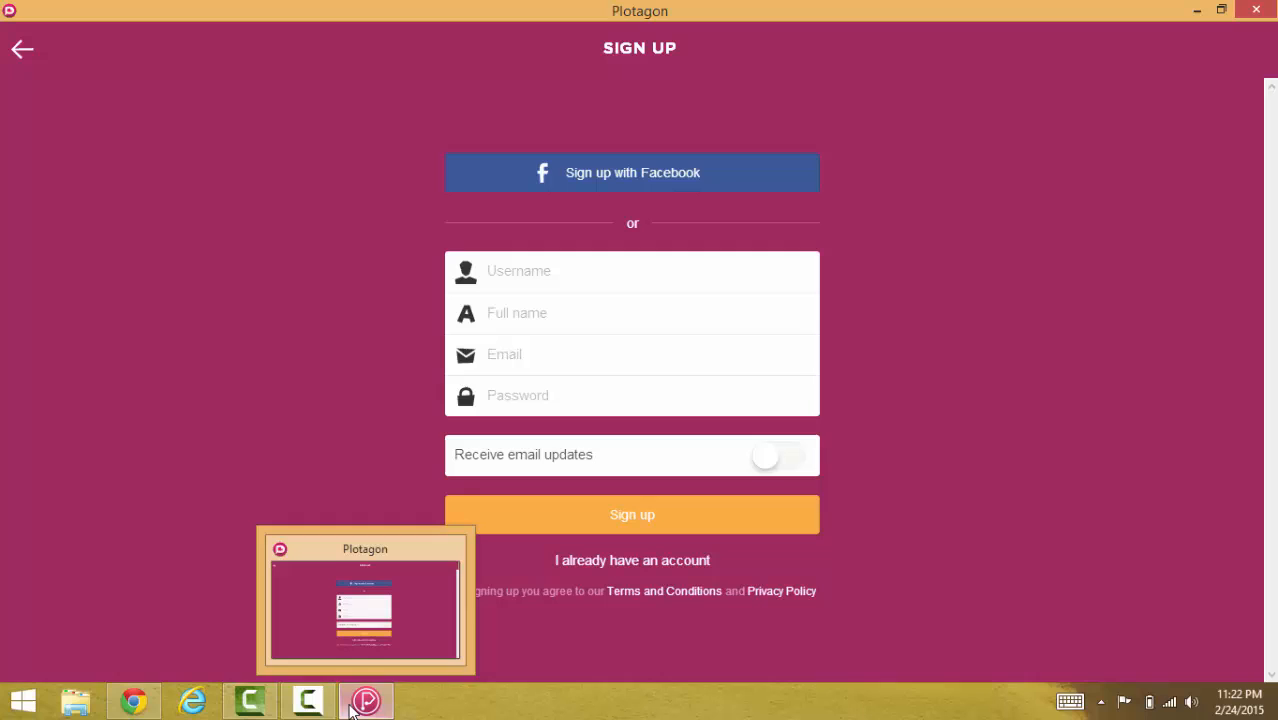